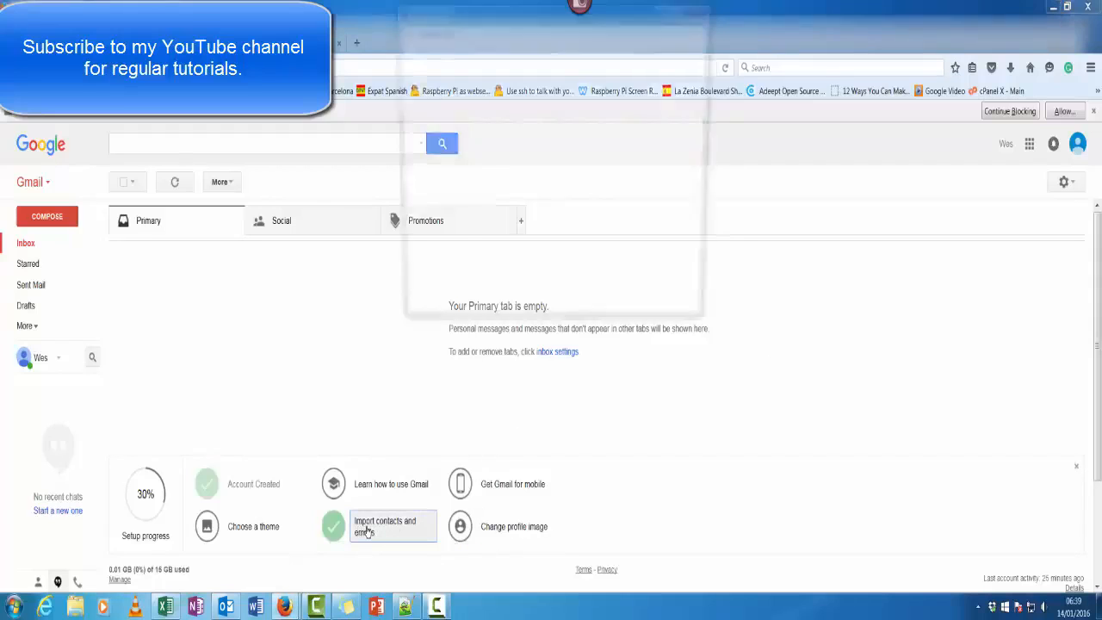
# Step: Leave Gmail's import wizard and reach Google Contacts' import sources dialog via More in the sidebar
pyautogui.click(386, 526)
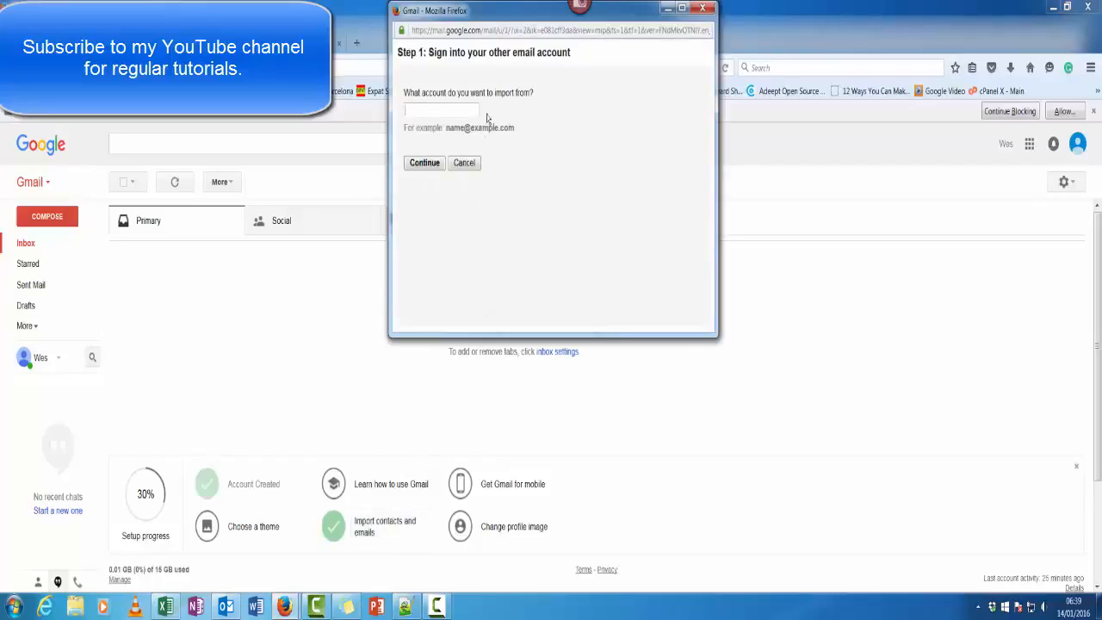
pyautogui.click(441, 113)
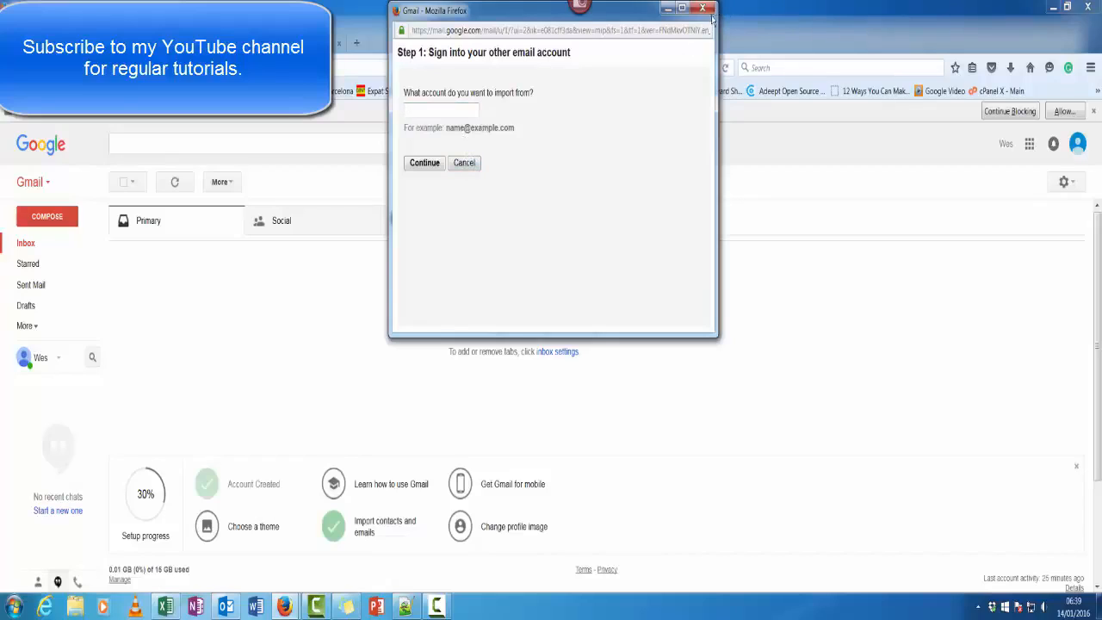
pyautogui.moveTo(706, 8)
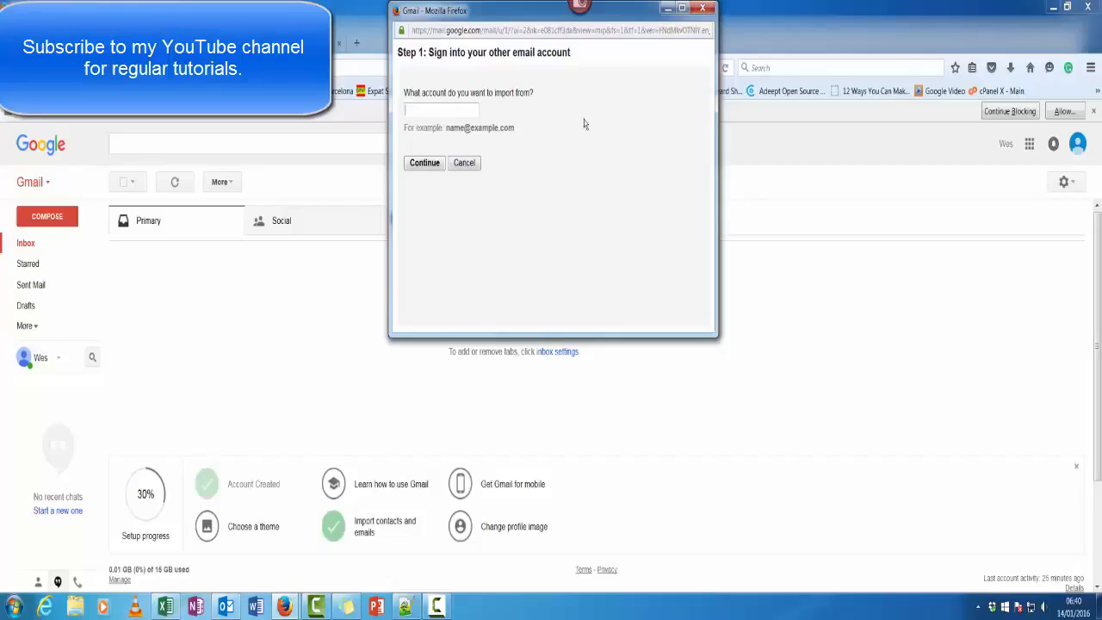
pyautogui.click(465, 162)
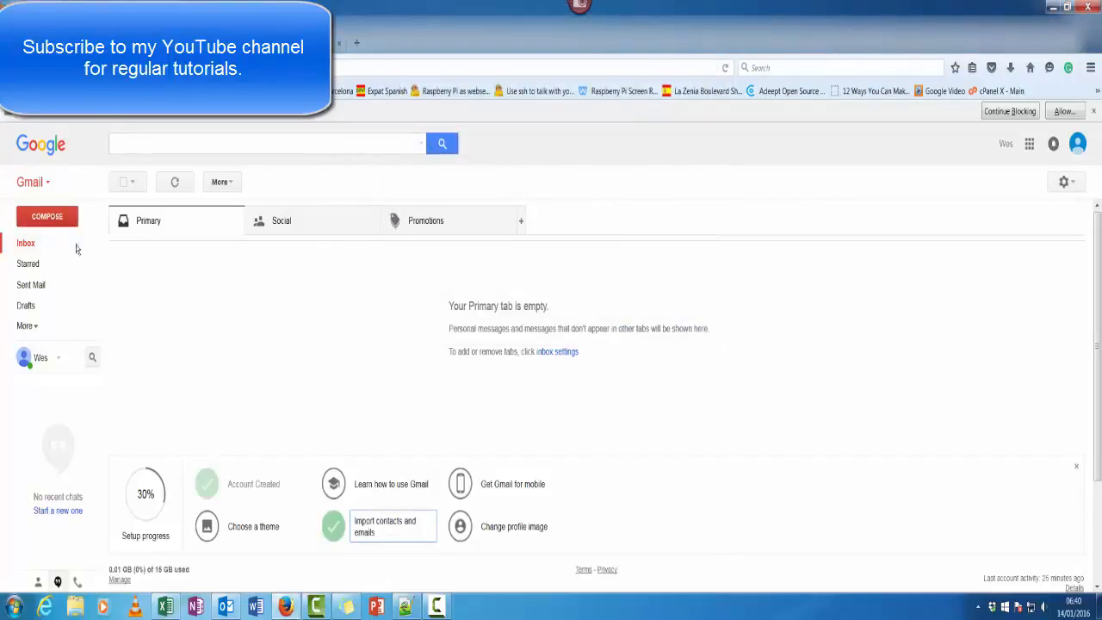
pyautogui.moveTo(129, 270)
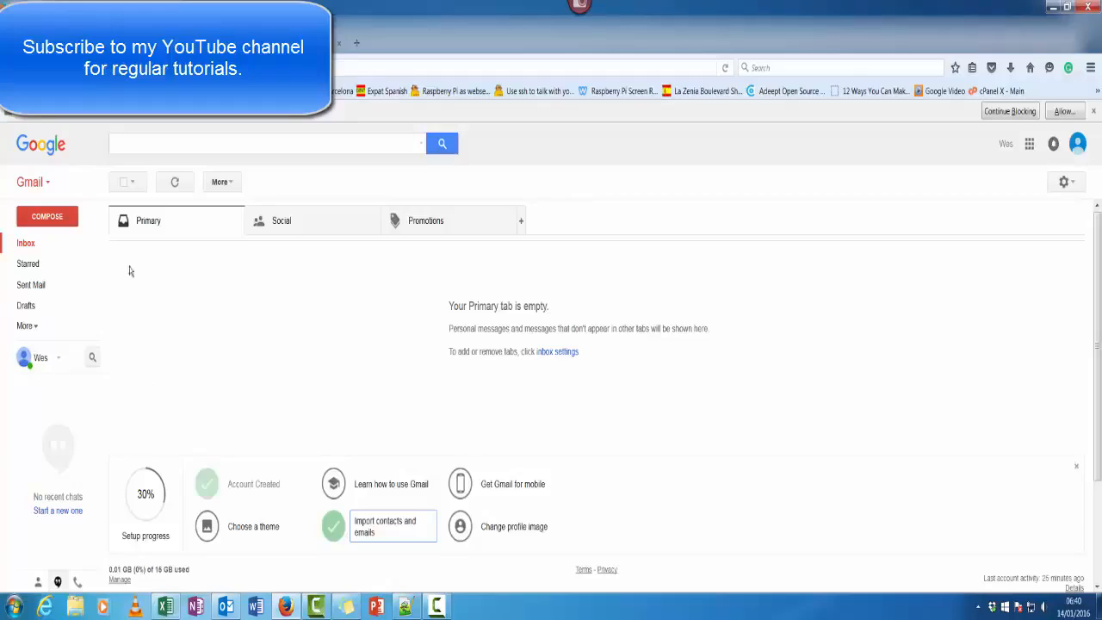
pyautogui.moveTo(31, 330)
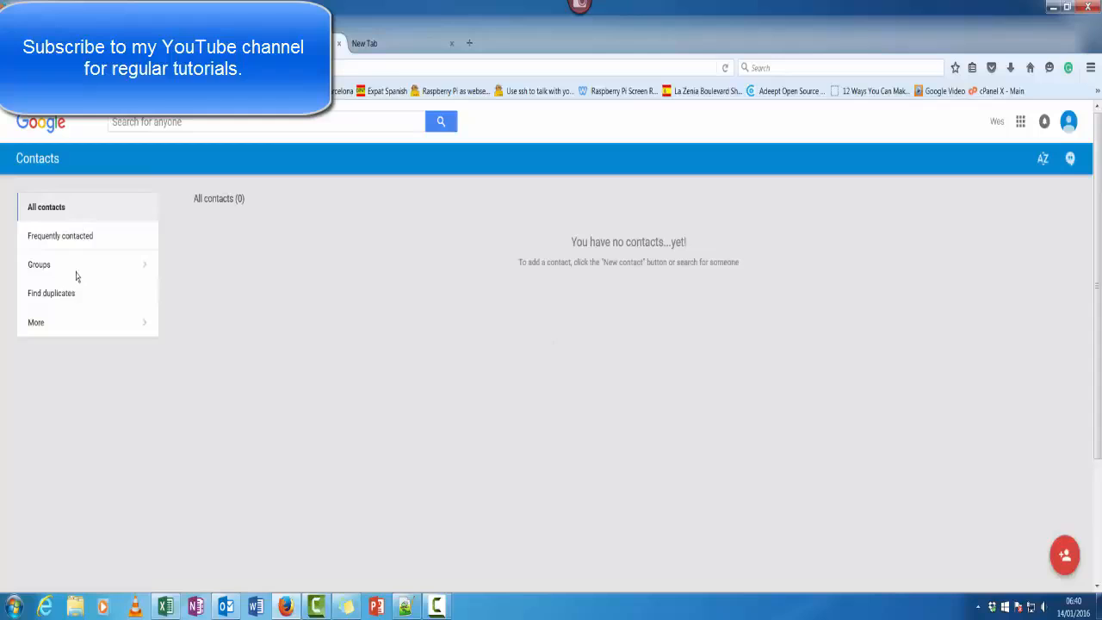
pyautogui.moveTo(86, 244)
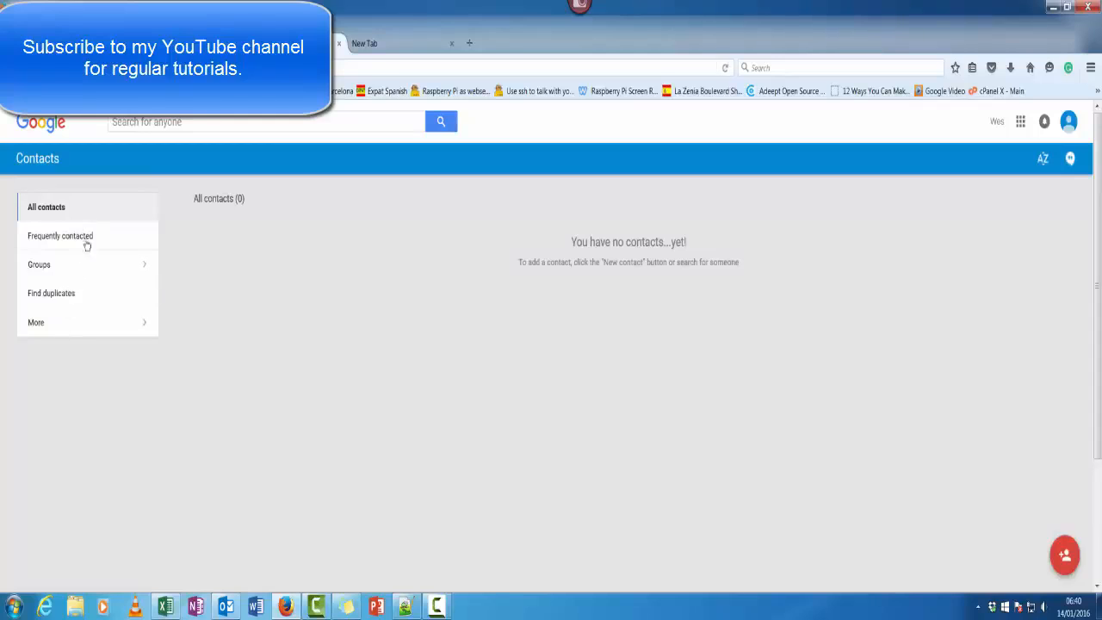
pyautogui.moveTo(914, 413)
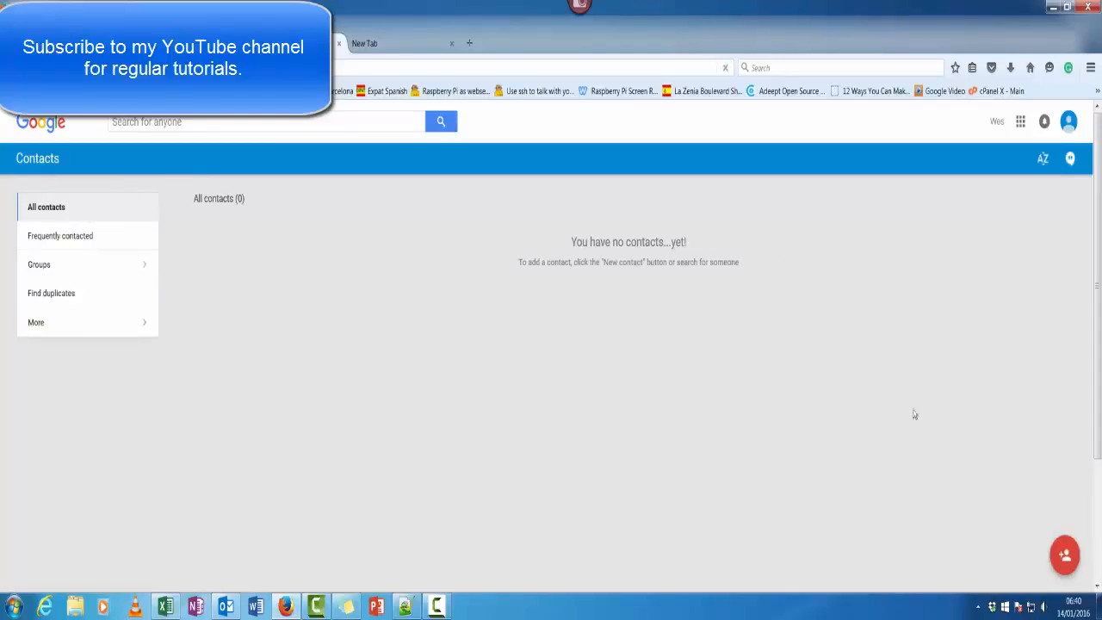
pyautogui.click(1064, 554)
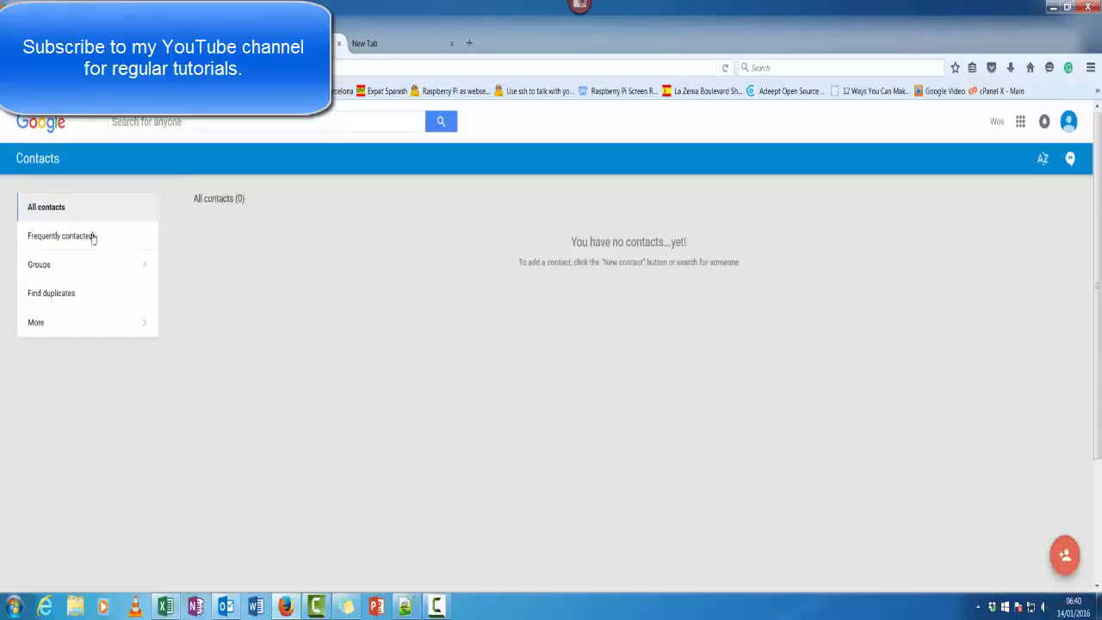
pyautogui.click(34, 322)
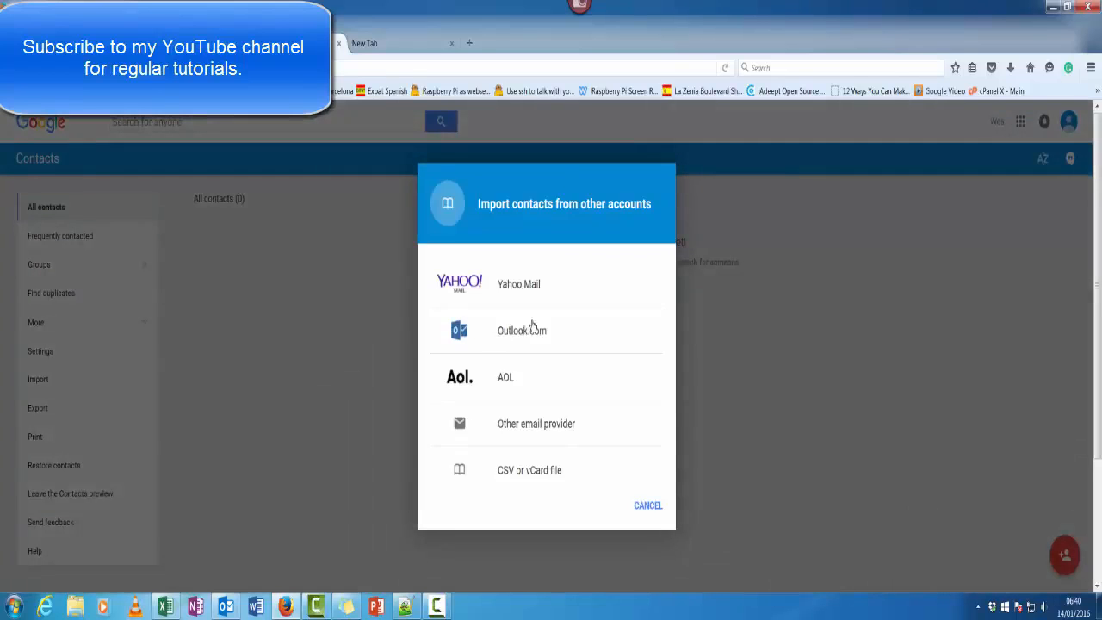
# Step: Choose CSV or vCard file and follow the notice to the old Google Contacts
pyautogui.click(529, 469)
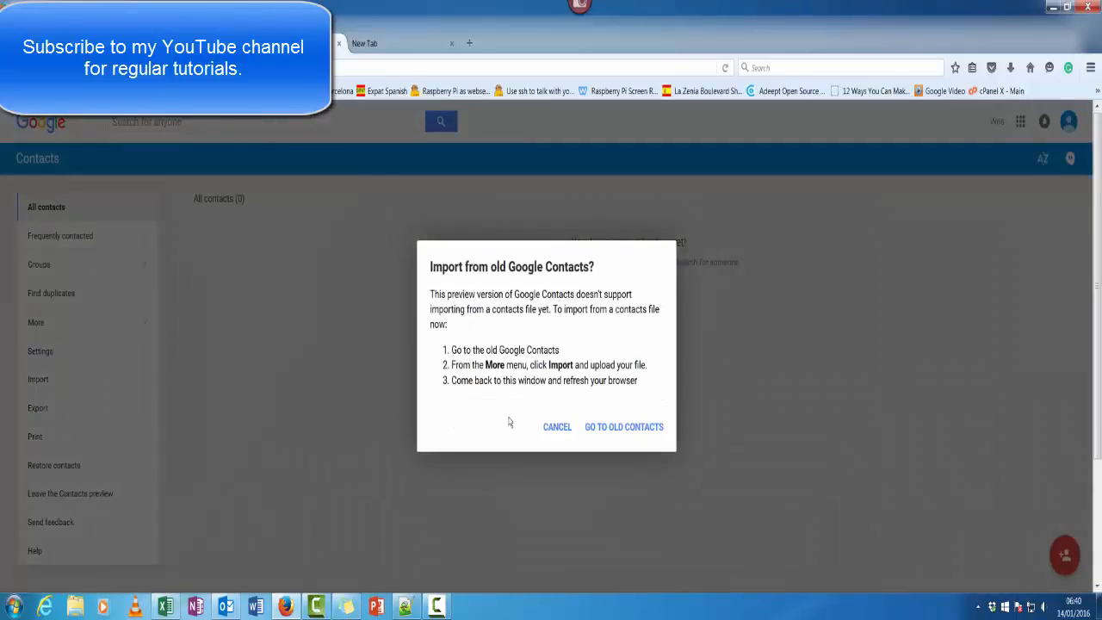
pyautogui.moveTo(520, 316)
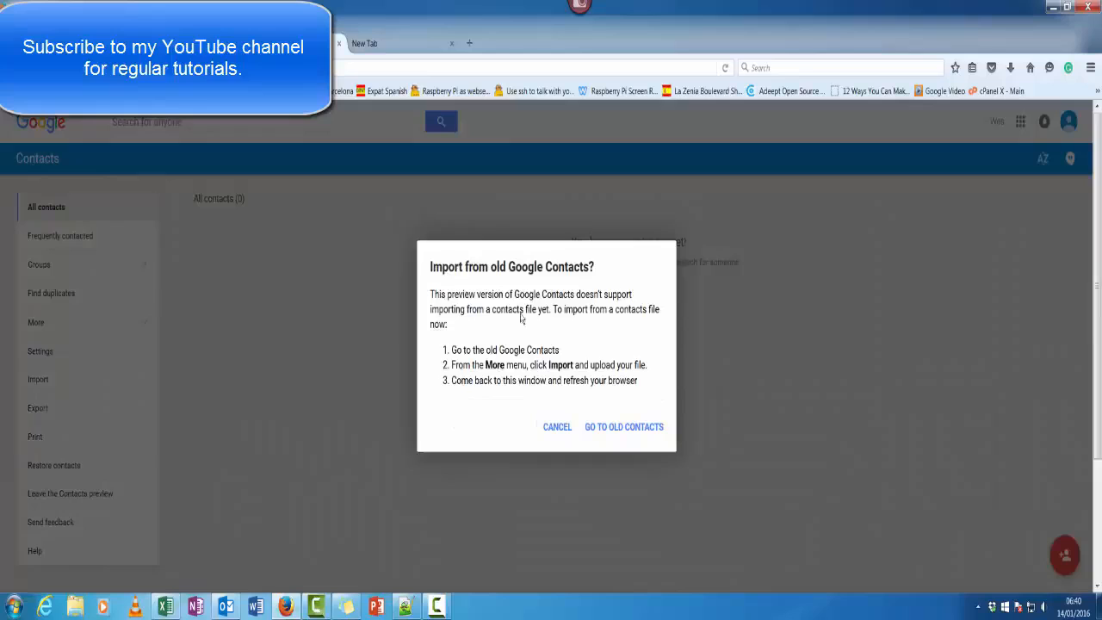
pyautogui.moveTo(564, 313)
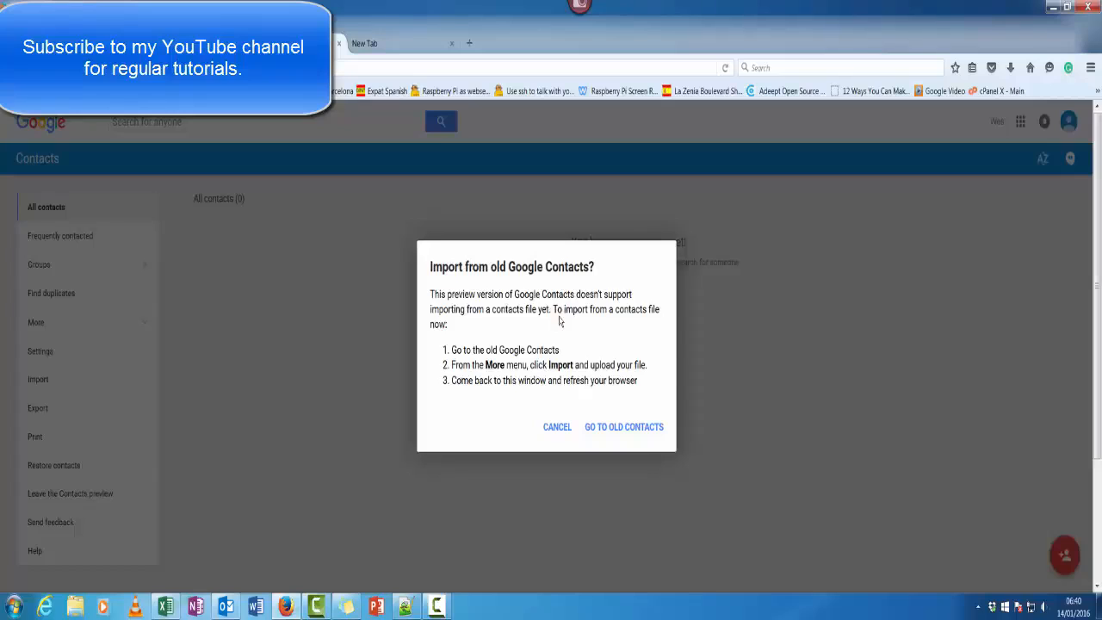
pyautogui.moveTo(630, 335)
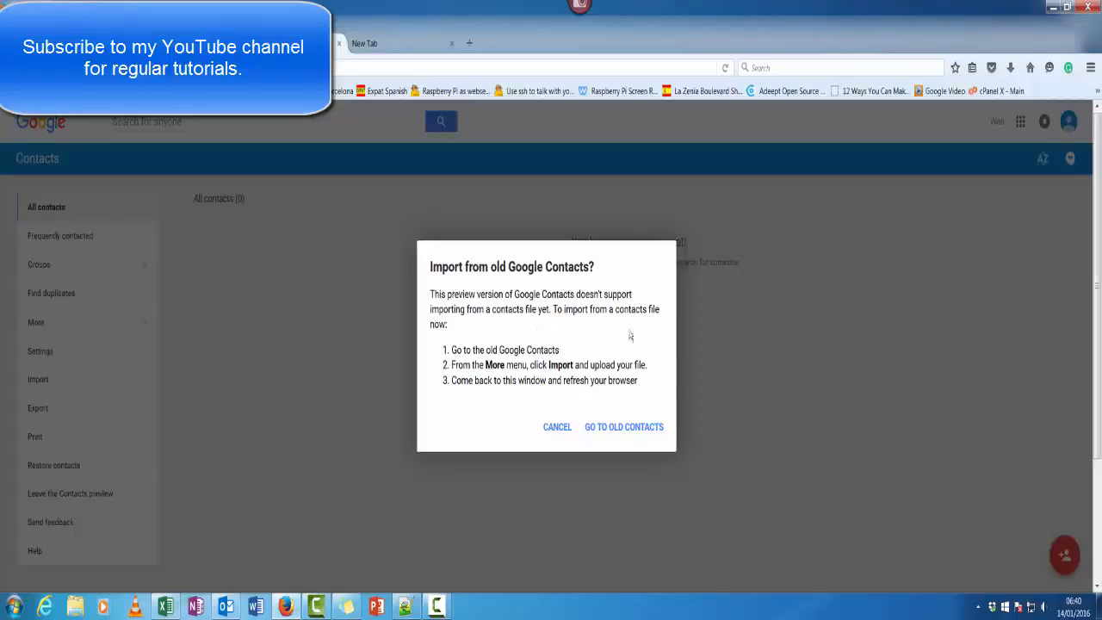
pyautogui.moveTo(571, 379)
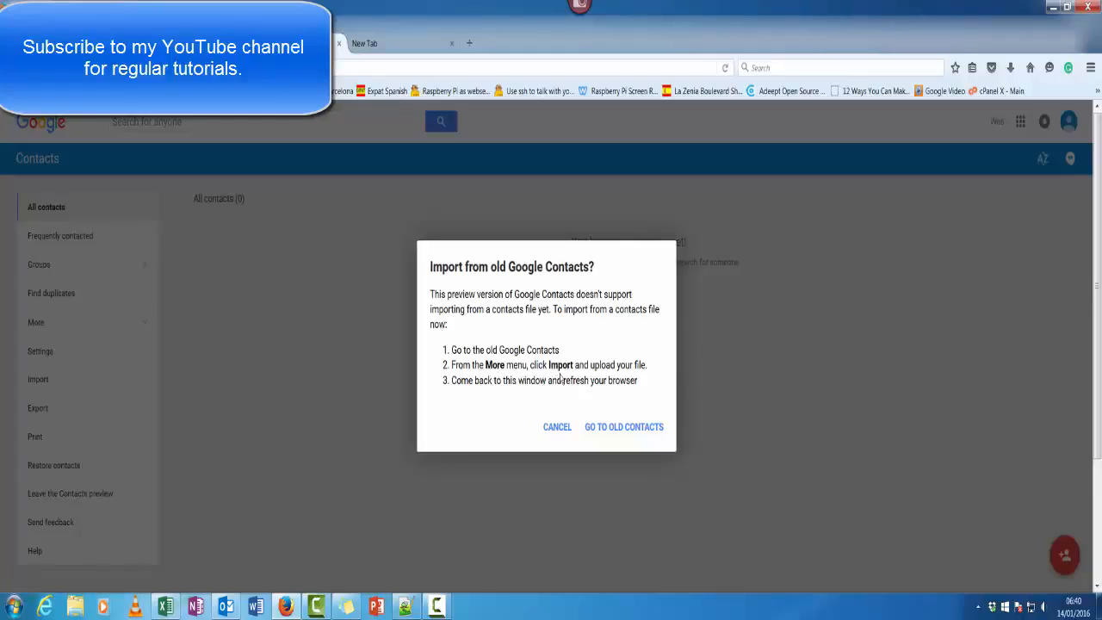
pyautogui.moveTo(561, 392)
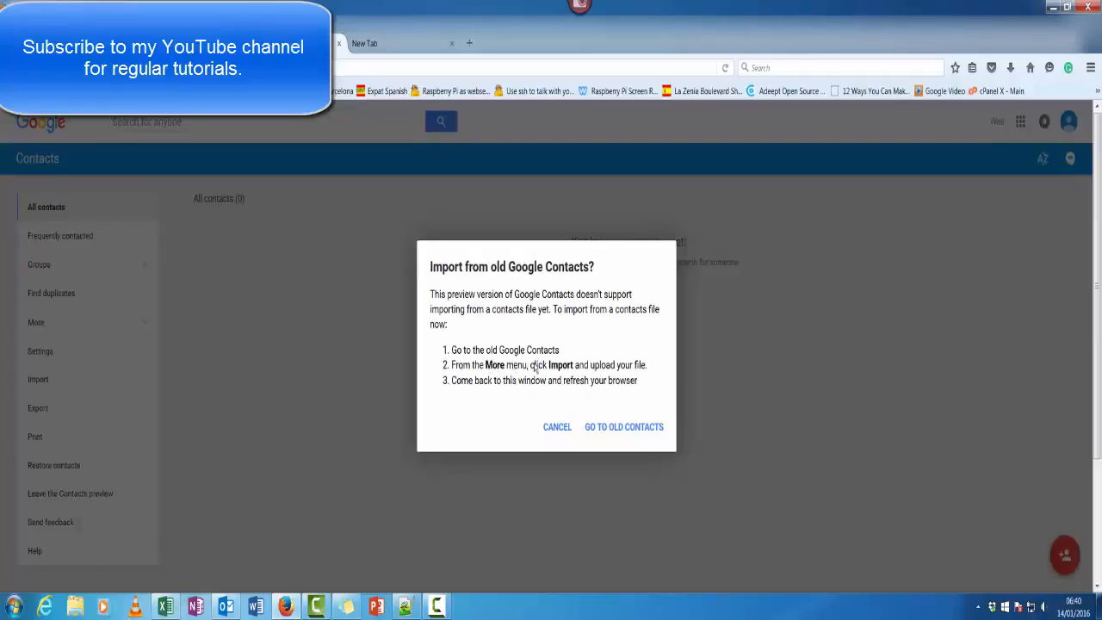
pyautogui.moveTo(547, 372)
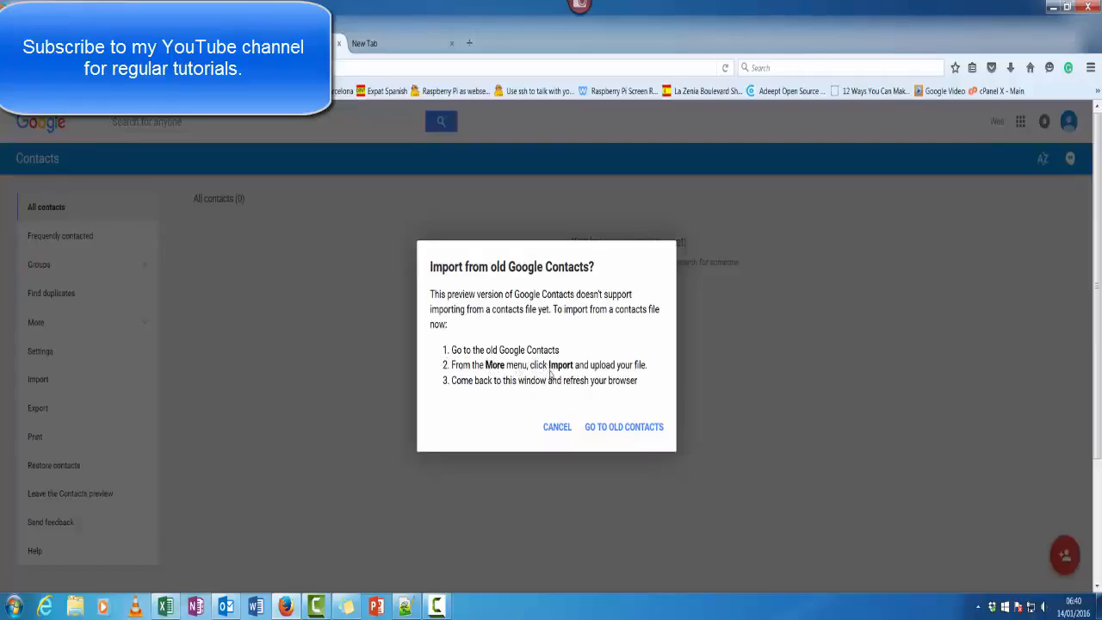
pyautogui.moveTo(516, 382)
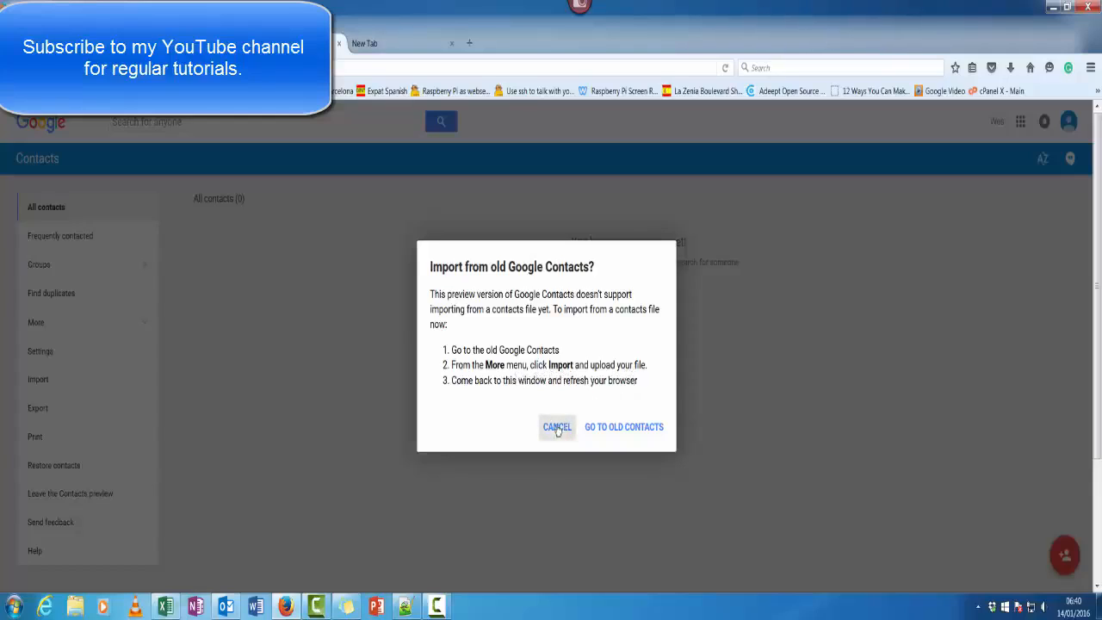
pyautogui.click(623, 427)
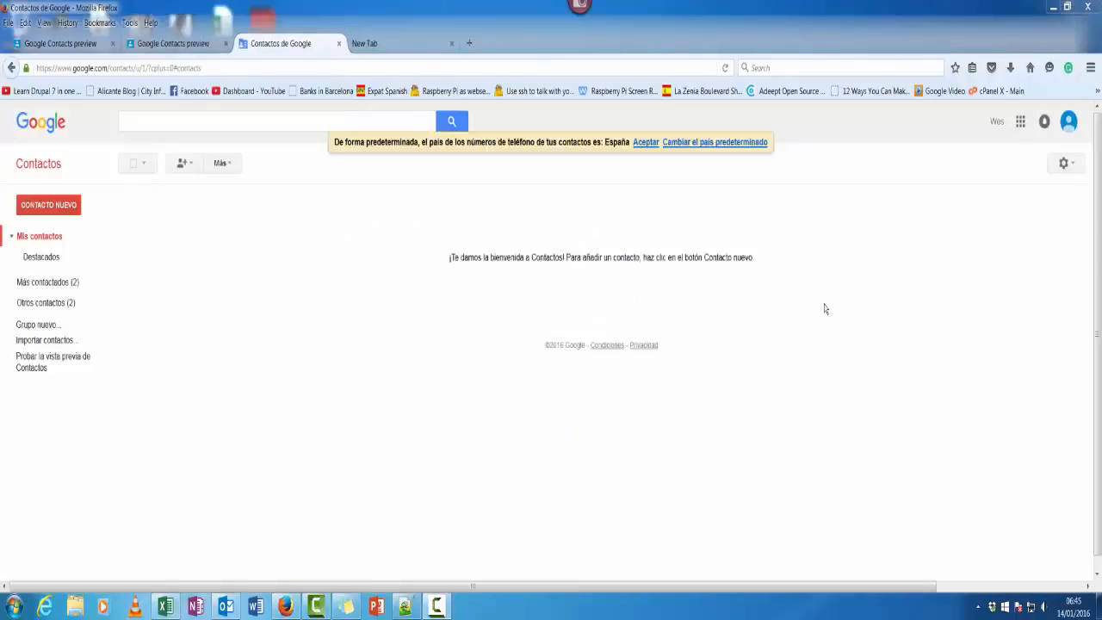
pyautogui.moveTo(833, 310)
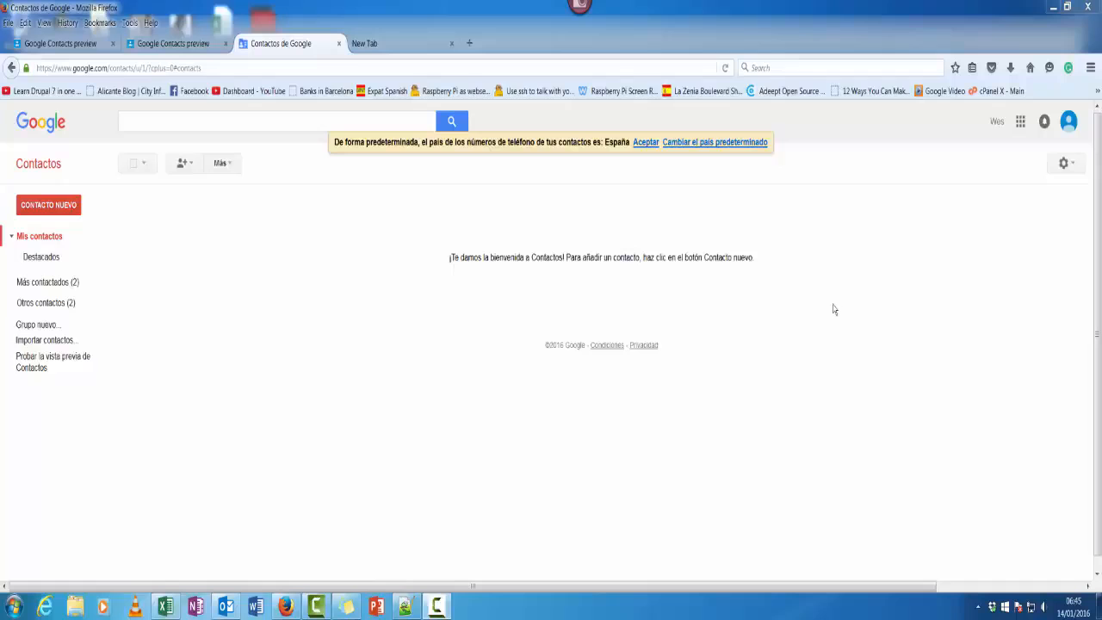
pyautogui.moveTo(830, 291)
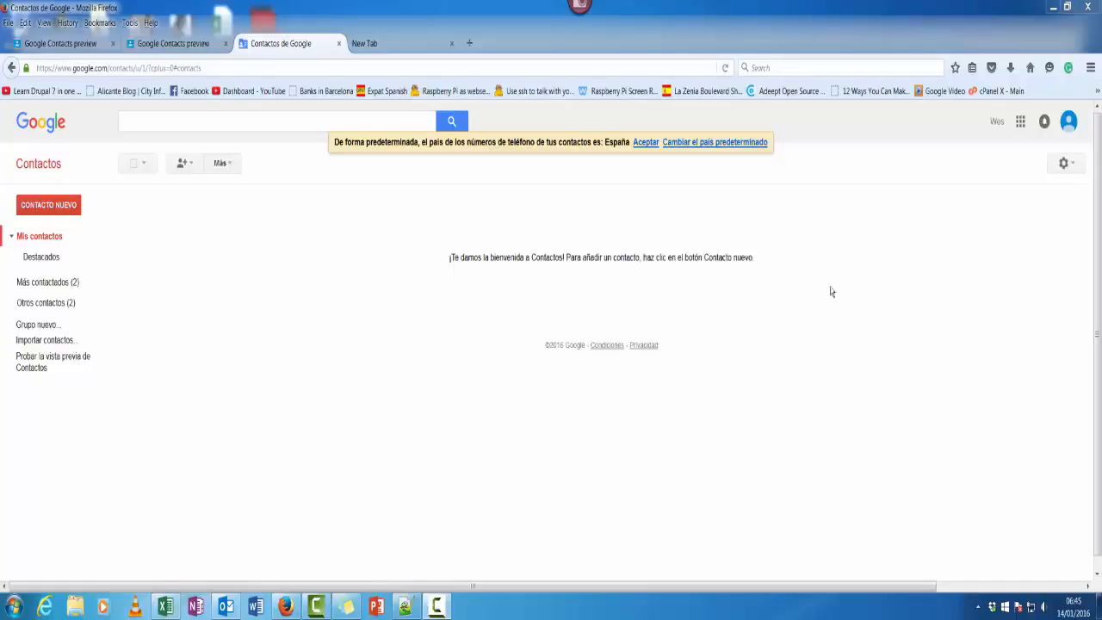
# Step: Set the Contacts display language to English (United Kingdom) in Configuración and apply it
pyautogui.click(1064, 164)
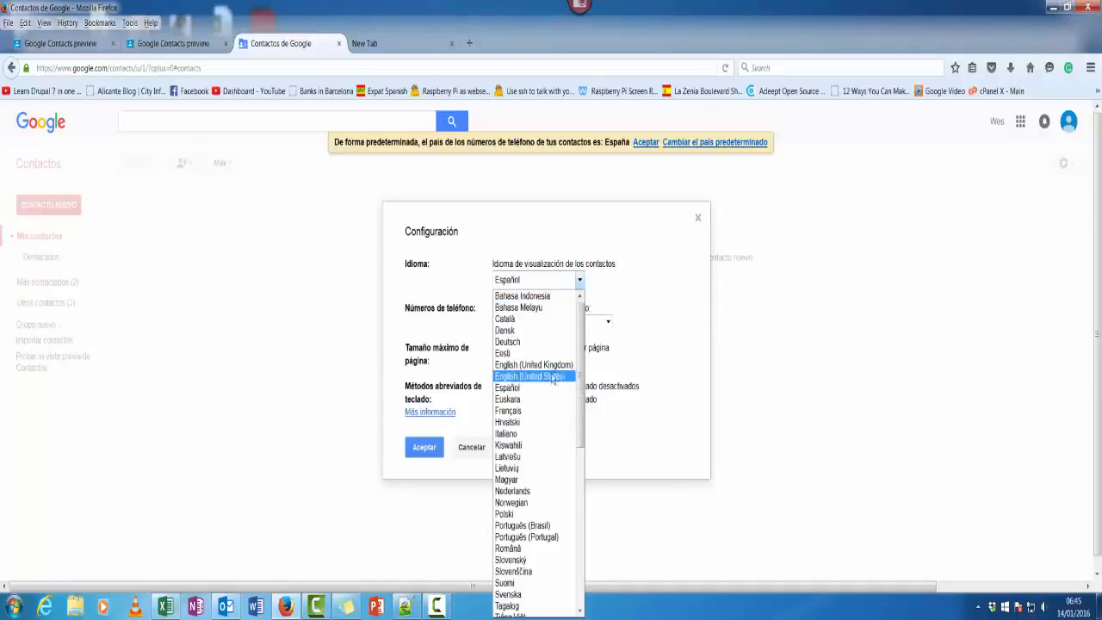
pyautogui.click(534, 365)
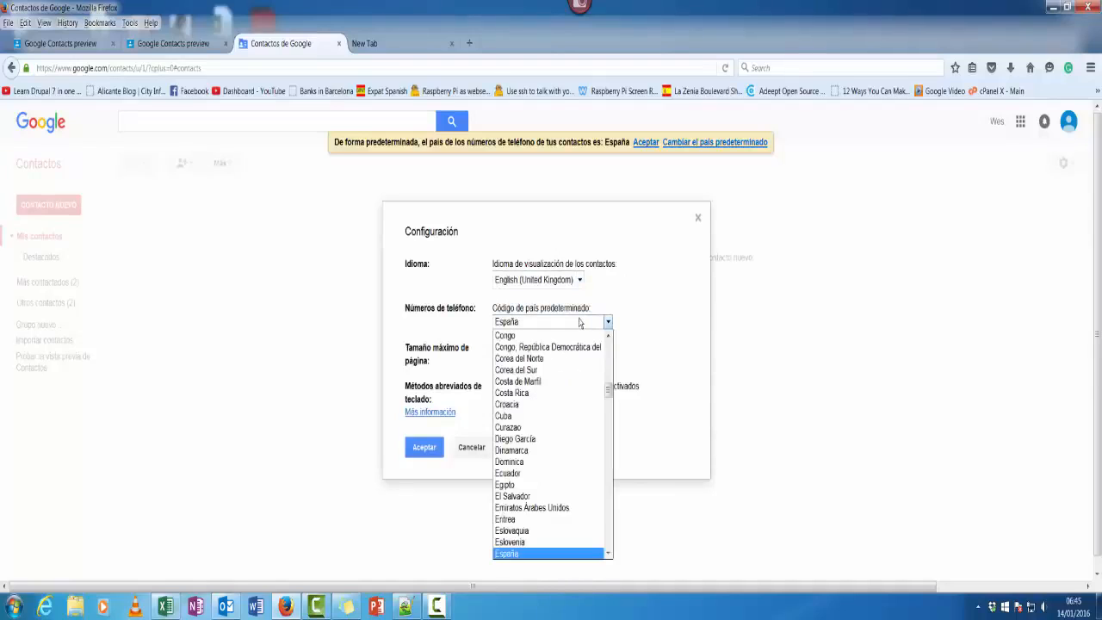
pyautogui.scroll(-3)
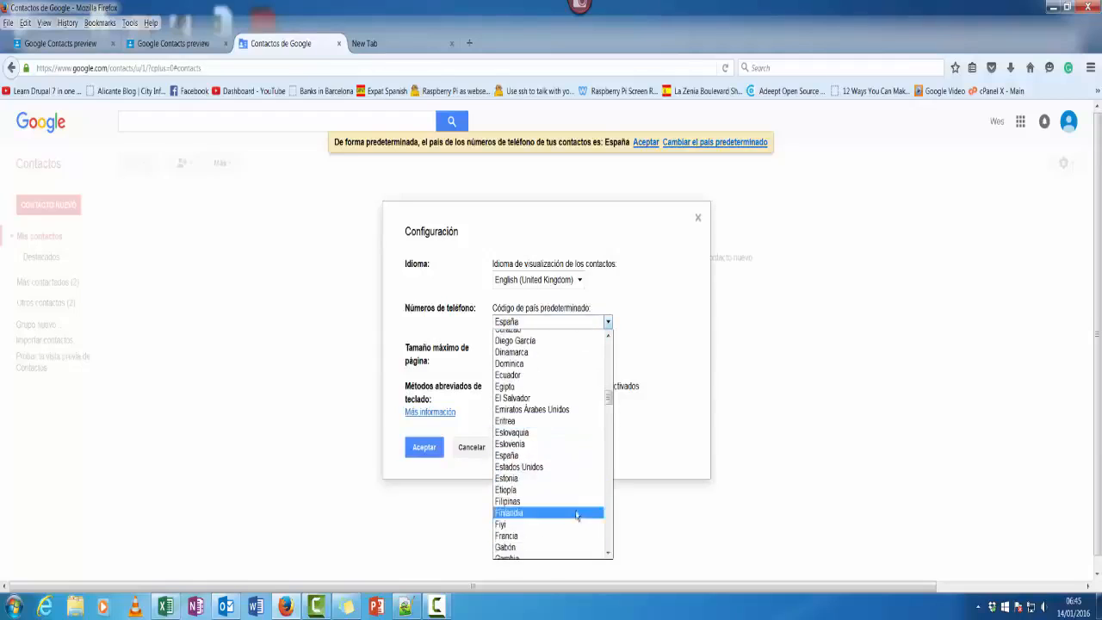
pyautogui.click(472, 448)
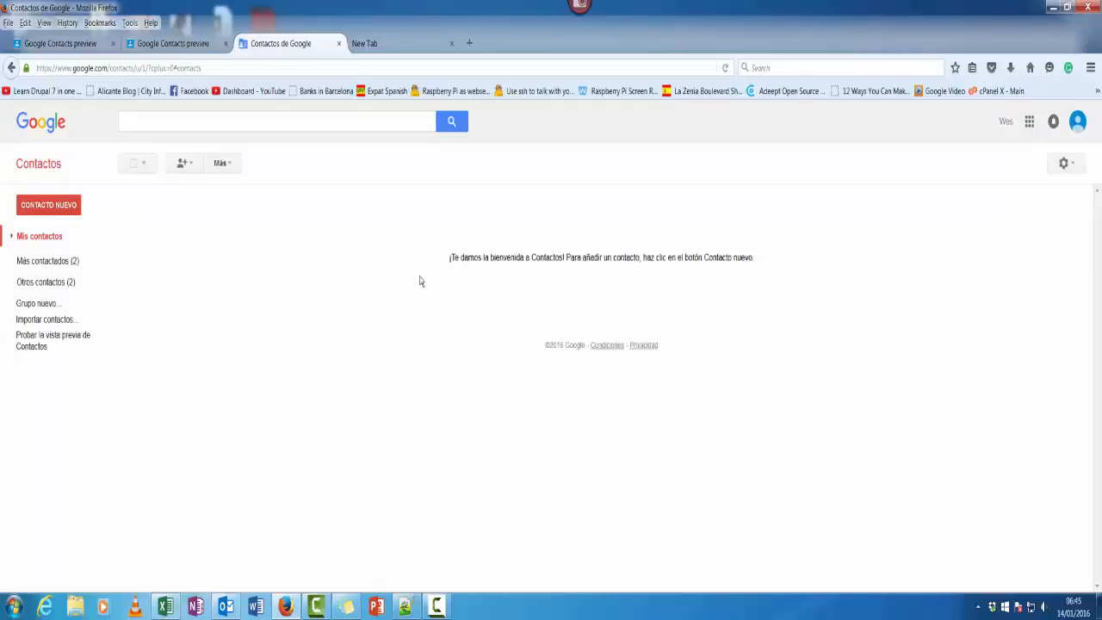
pyautogui.moveTo(1064, 163)
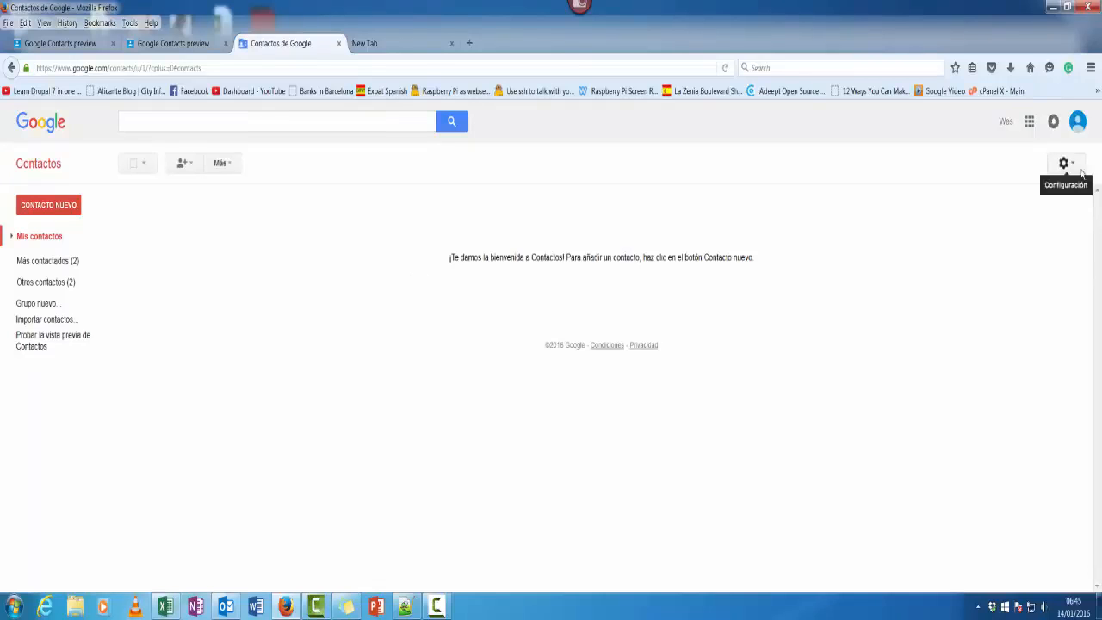
pyautogui.click(1064, 164)
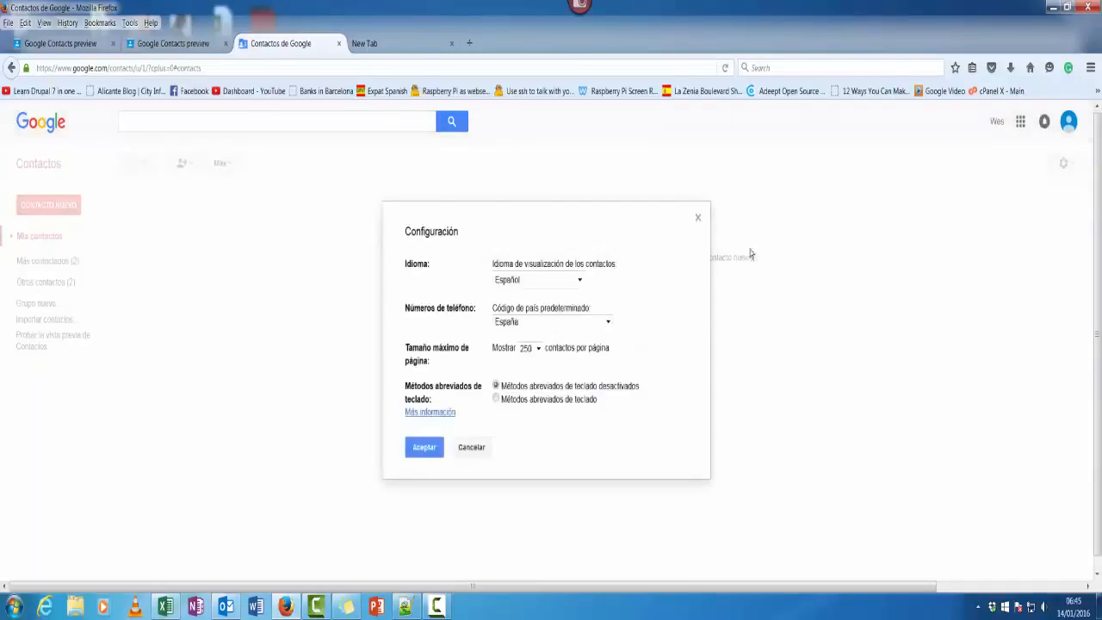
pyautogui.click(537, 279)
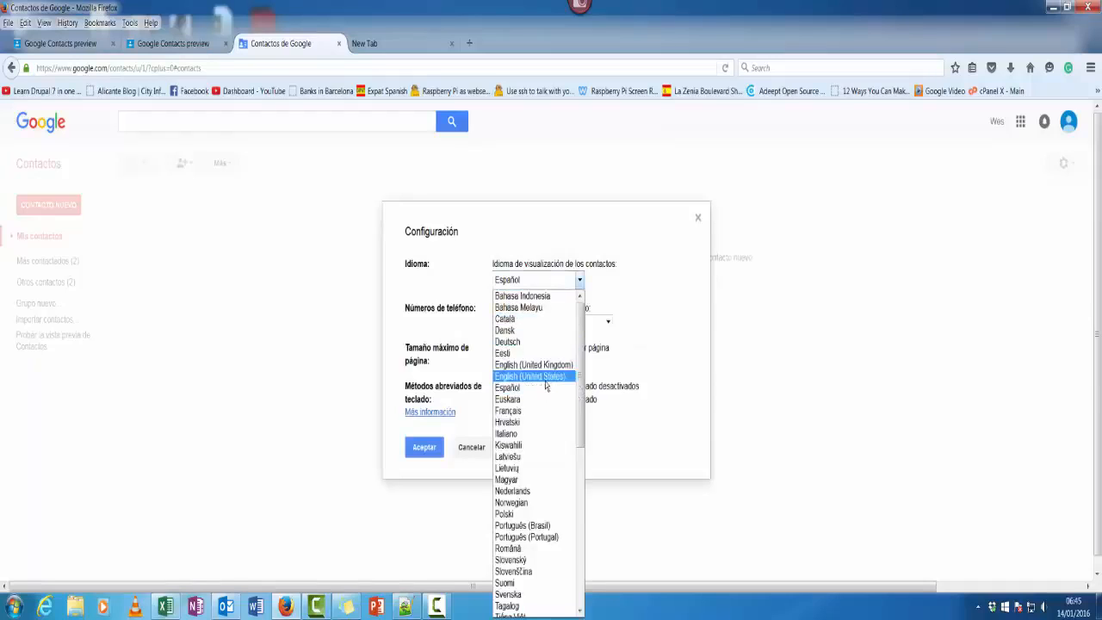
pyautogui.click(533, 365)
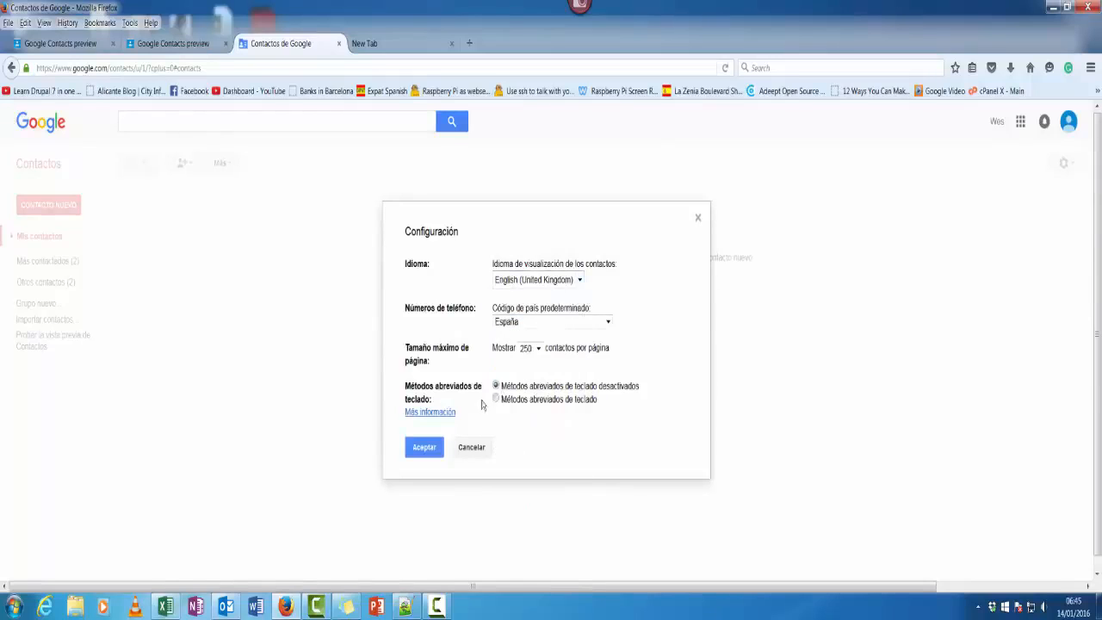
pyautogui.moveTo(474, 427)
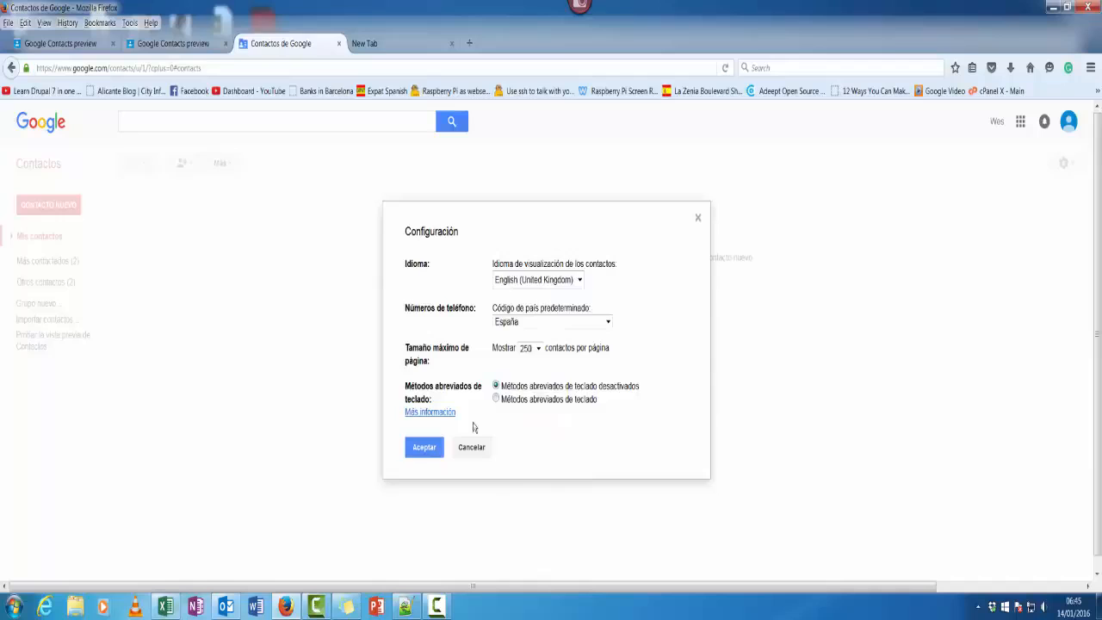
pyautogui.click(423, 448)
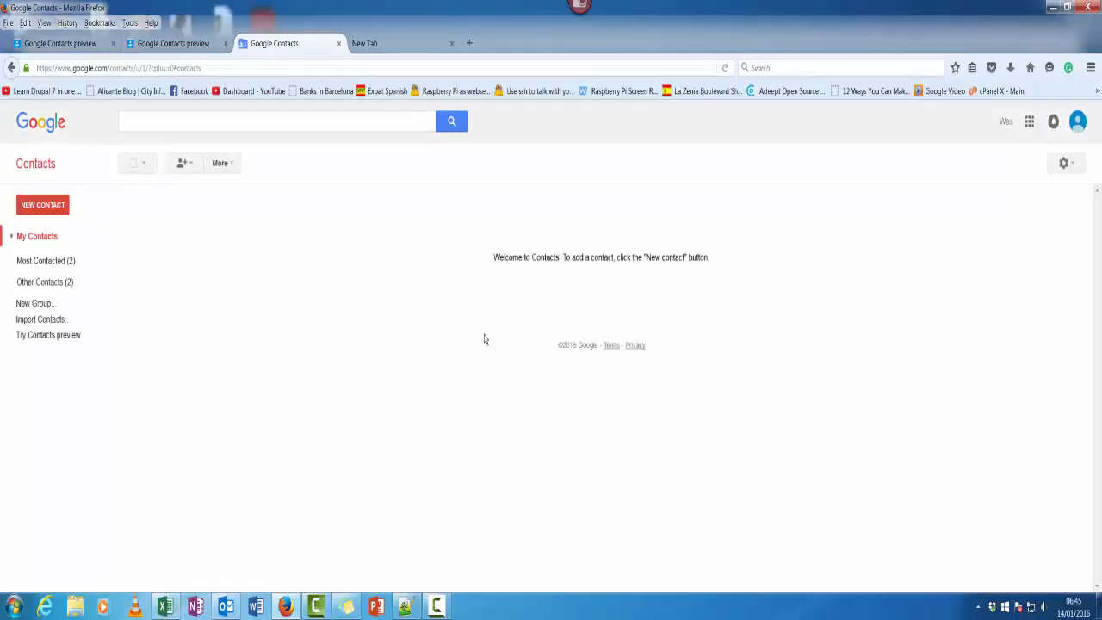
pyautogui.moveTo(58, 334)
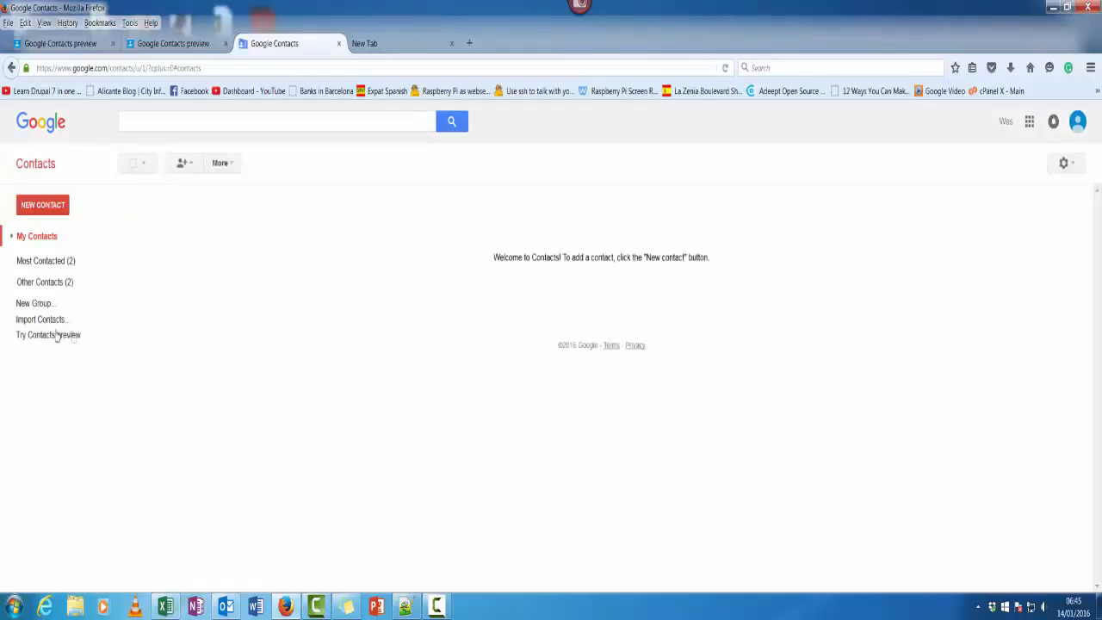
# Step: Choose the mailist-14-01-2016 spreadsheet from the Desktop as the file to import
pyautogui.click(41, 318)
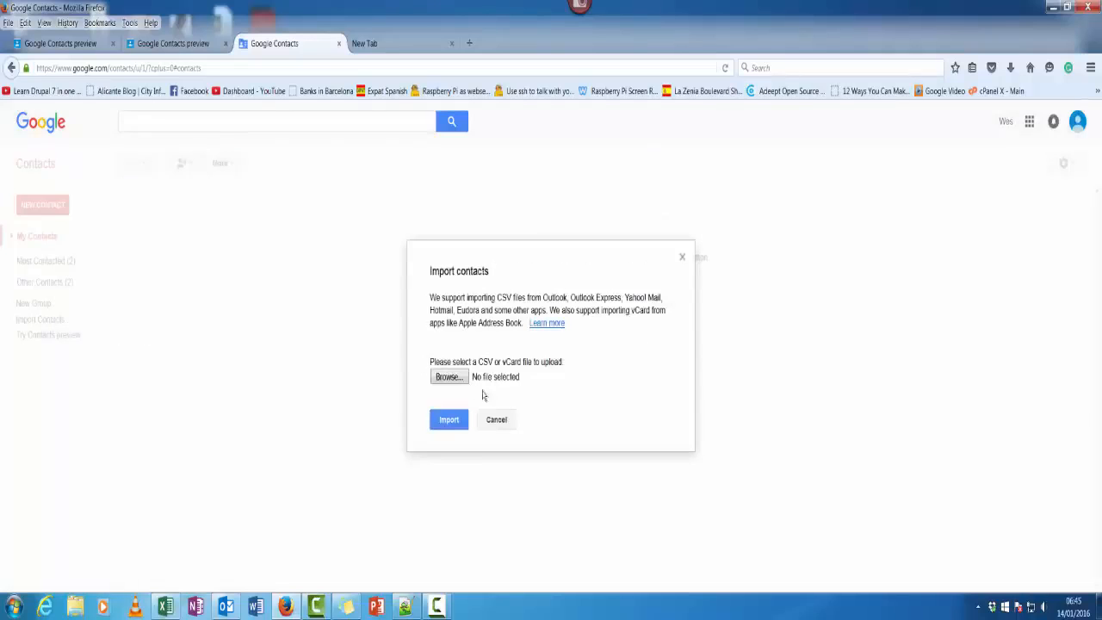
pyautogui.click(447, 376)
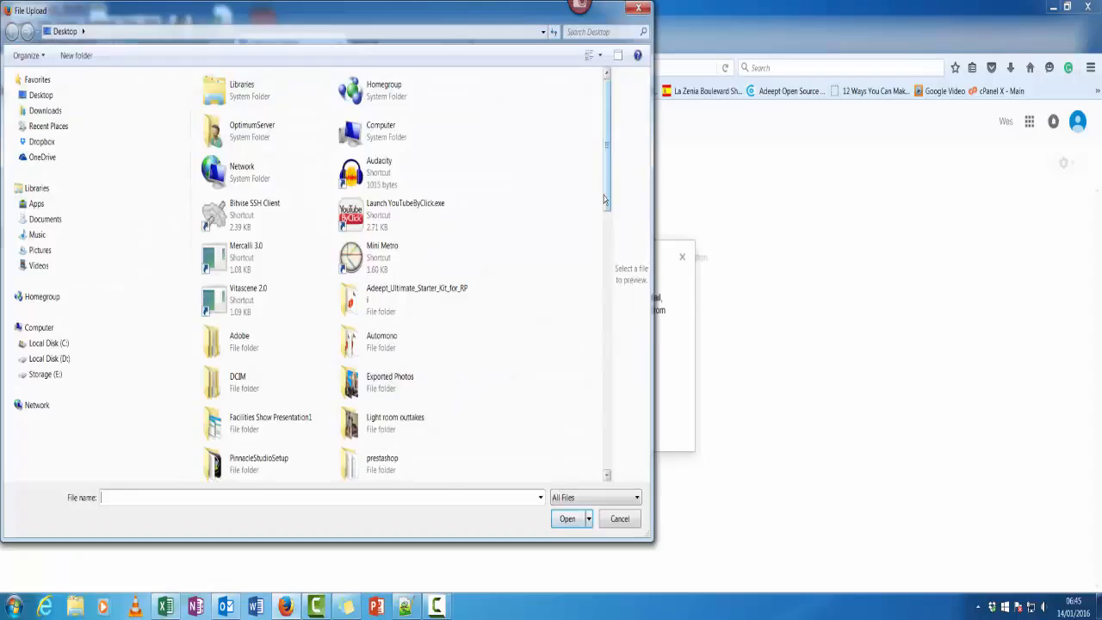
pyautogui.scroll(-3)
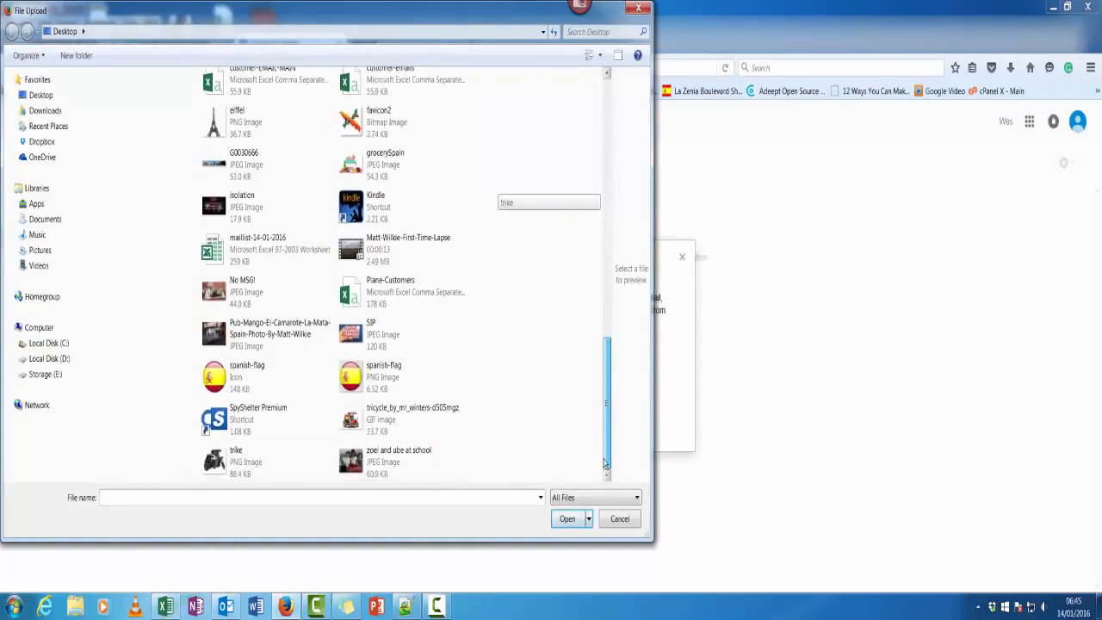
pyautogui.click(266, 250)
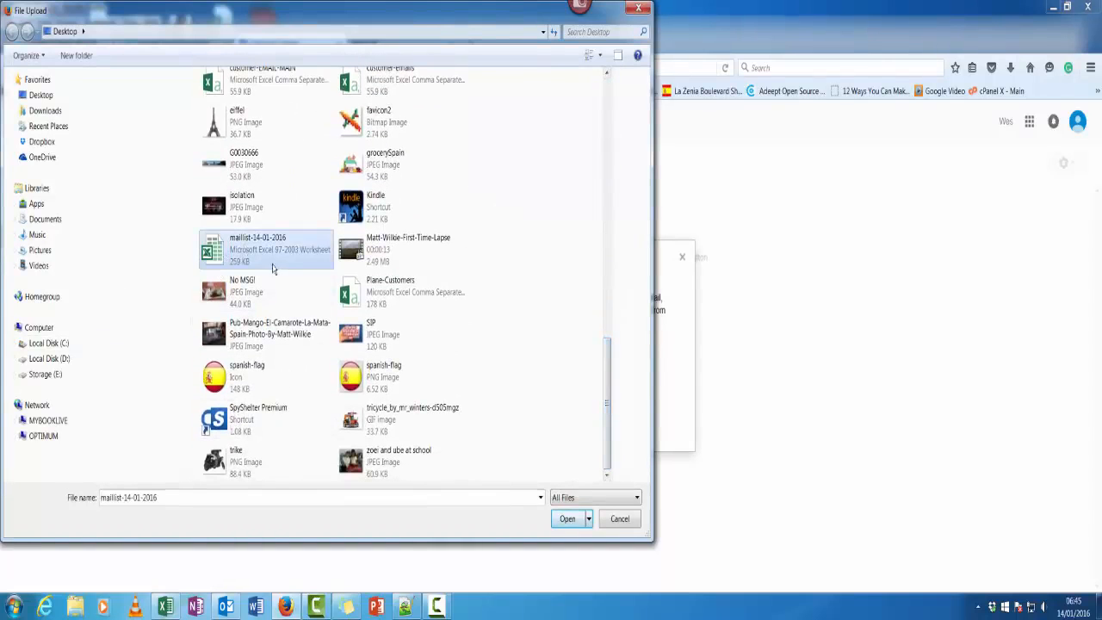
pyautogui.click(566, 518)
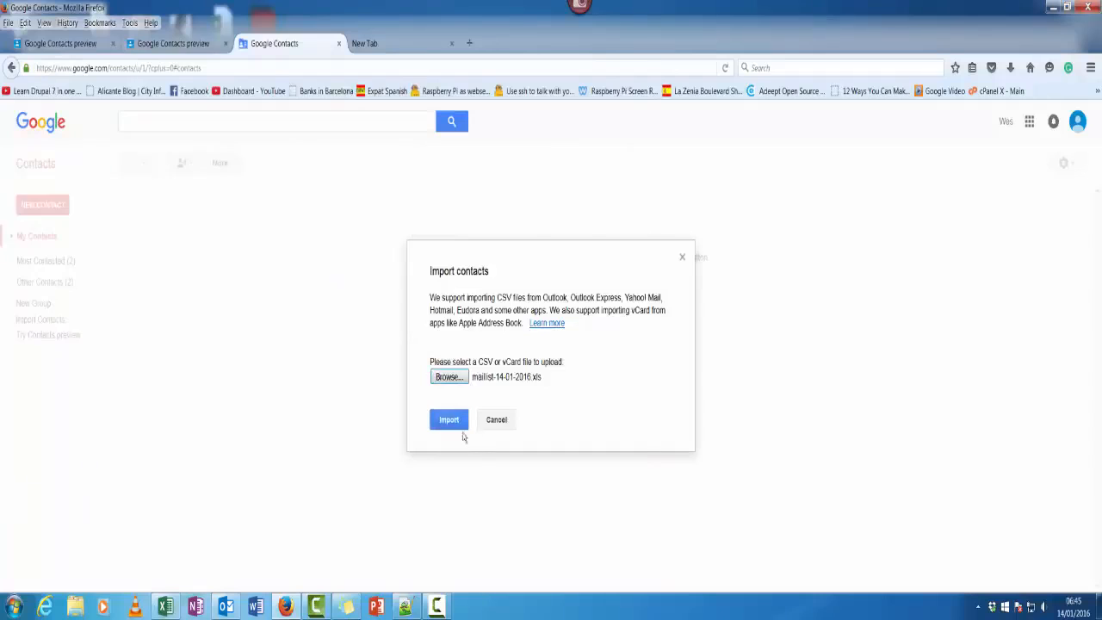
# Step: Import the mailing list so My Contacts holds 2478 contacts under Imported 14/01/2016
pyautogui.click(448, 420)
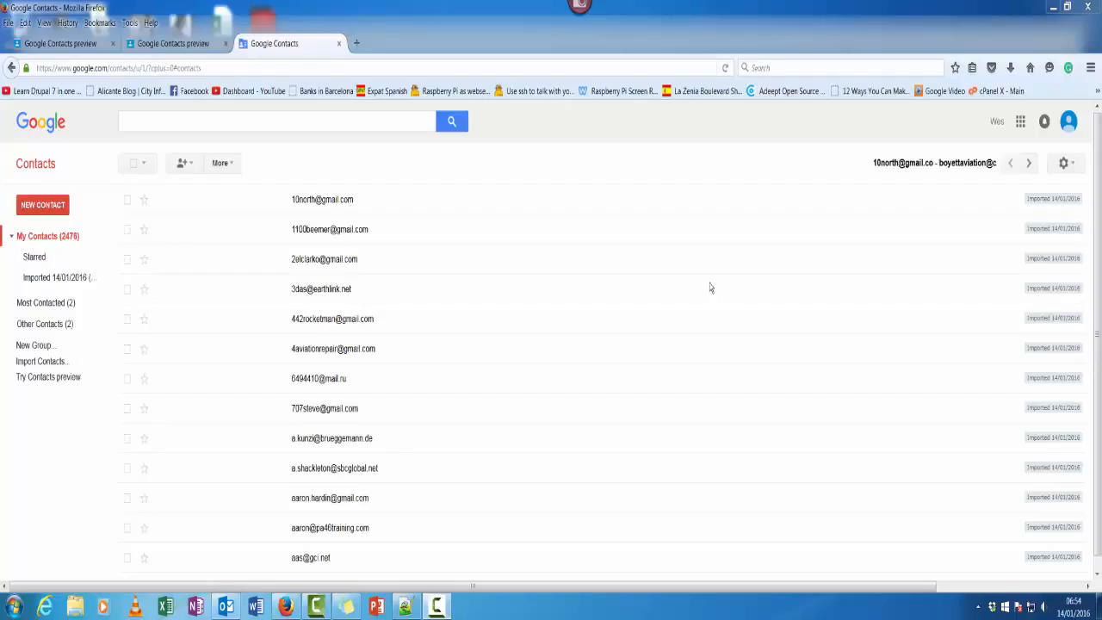
pyautogui.moveTo(96, 289)
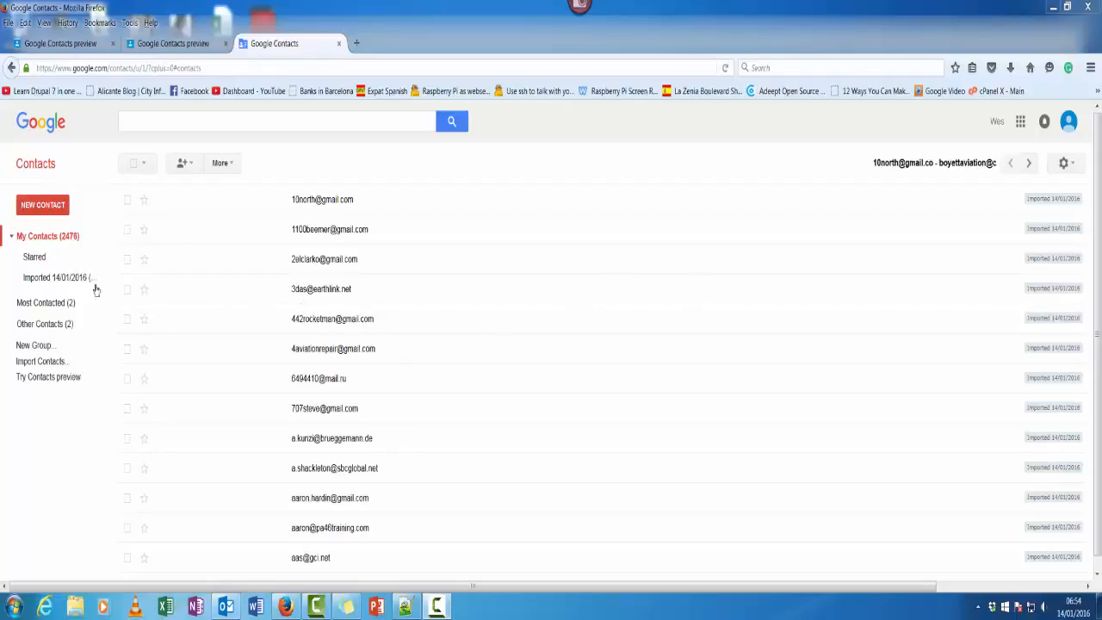
pyautogui.moveTo(83, 244)
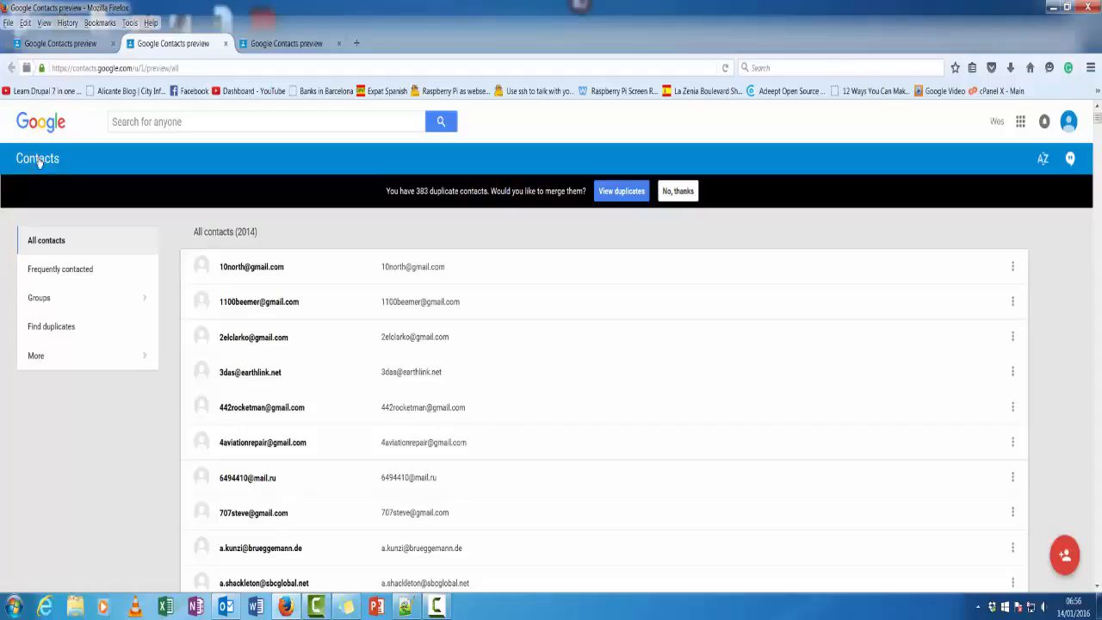
pyautogui.moveTo(344, 294)
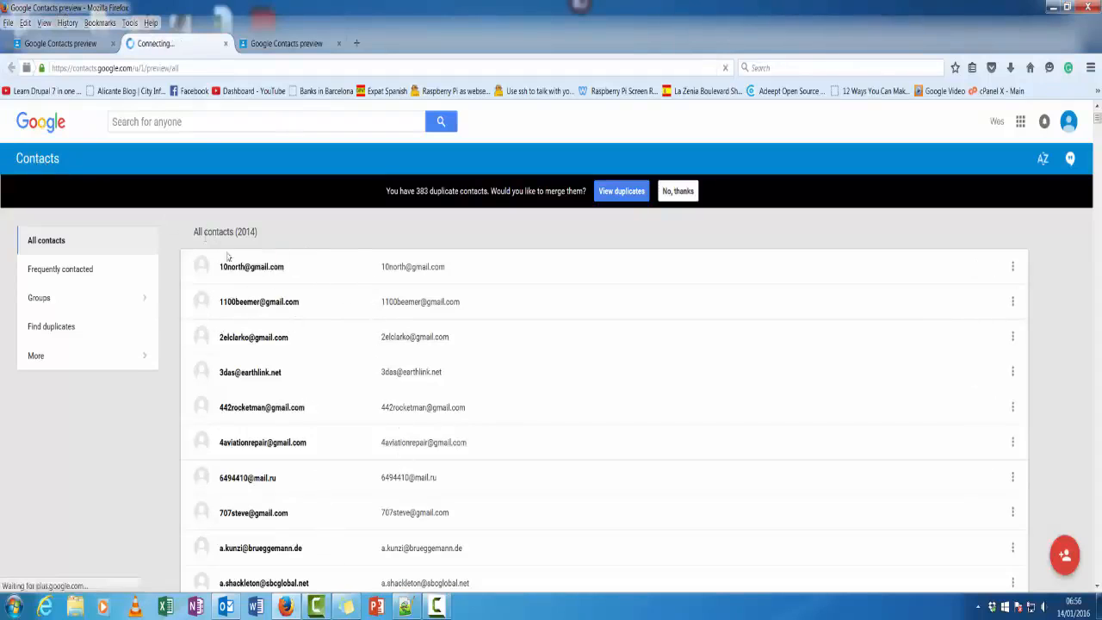
pyautogui.moveTo(341, 282)
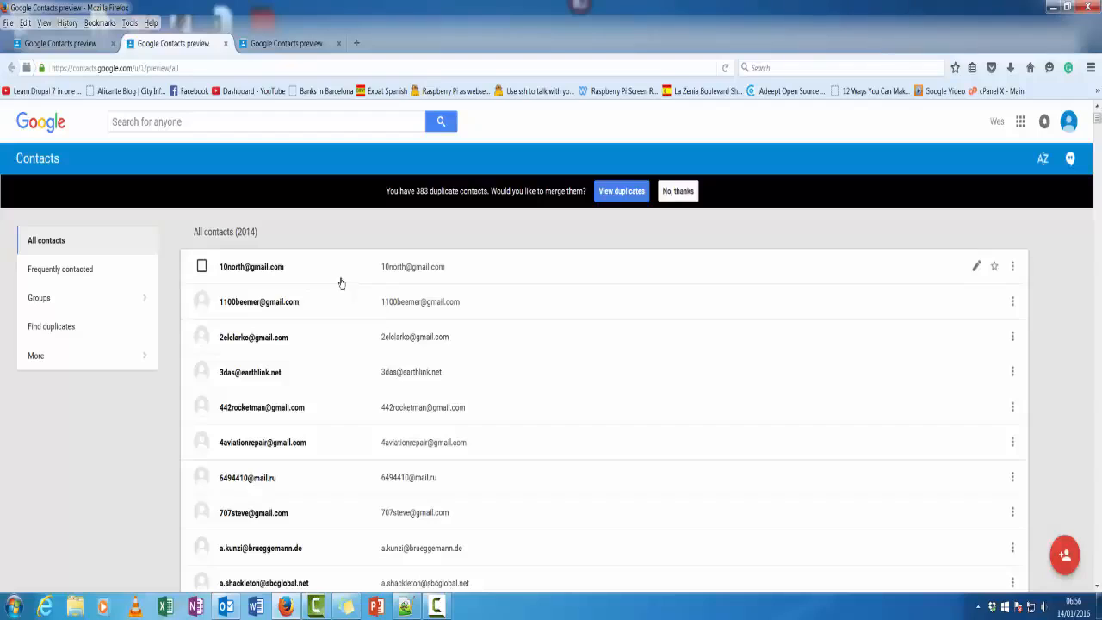
pyautogui.moveTo(50, 355)
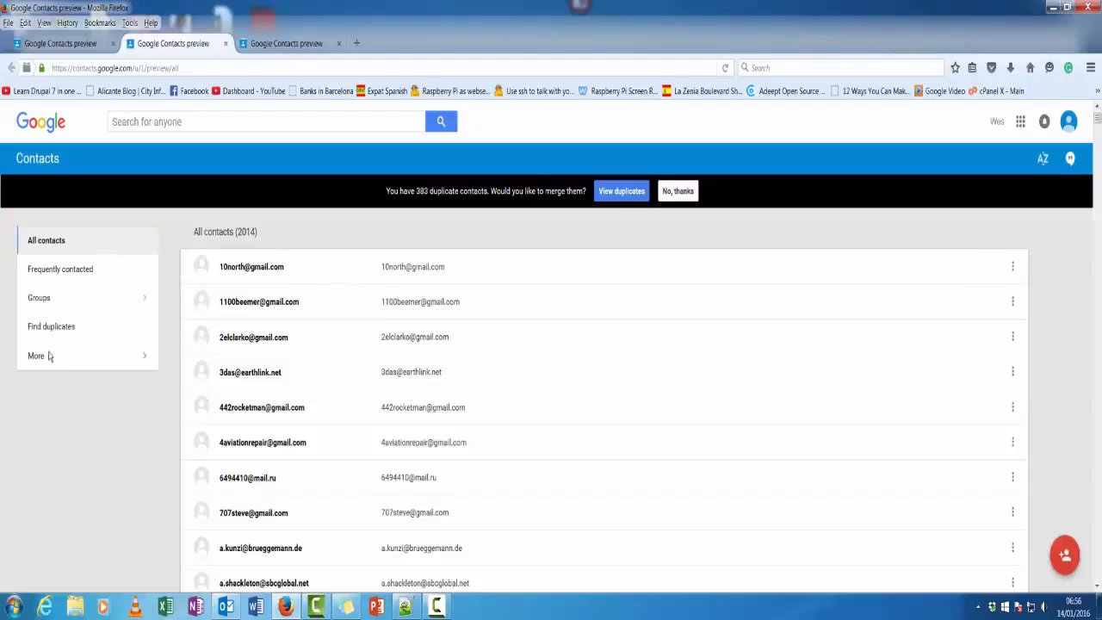
# Step: Attempt Export from the preview's More menu and go to old Contacts when it's unsupported
pyautogui.click(34, 355)
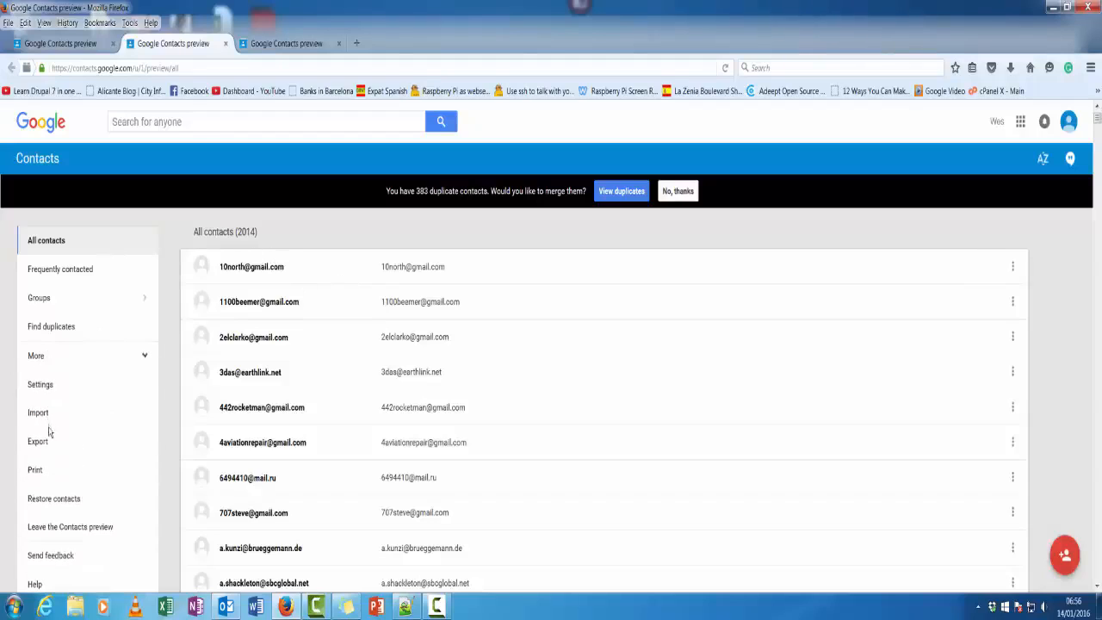
pyautogui.click(37, 441)
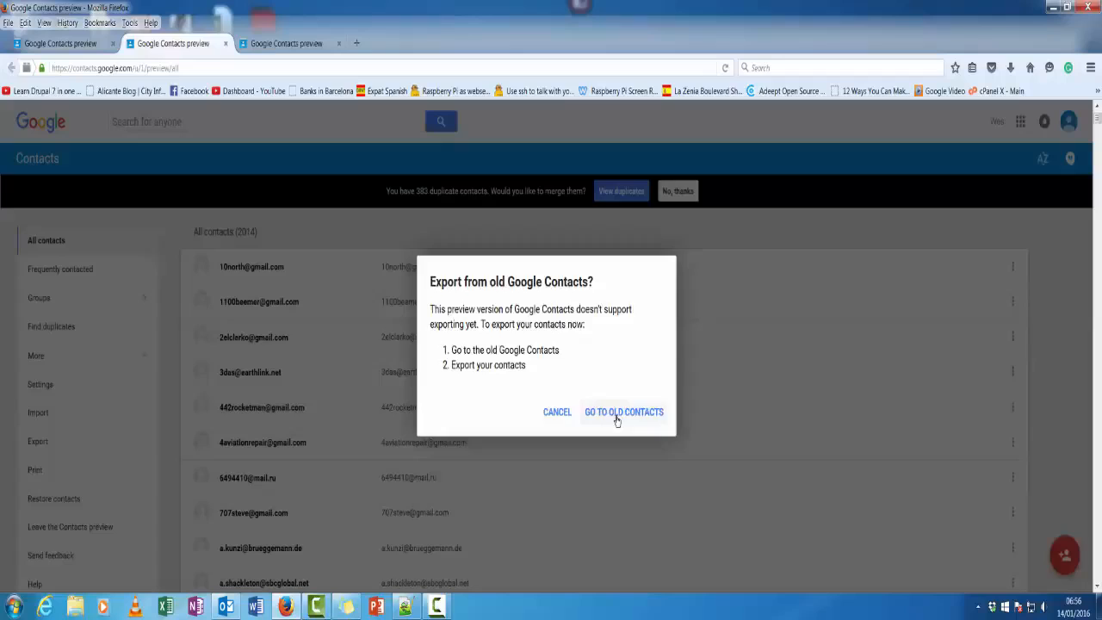
pyautogui.click(623, 412)
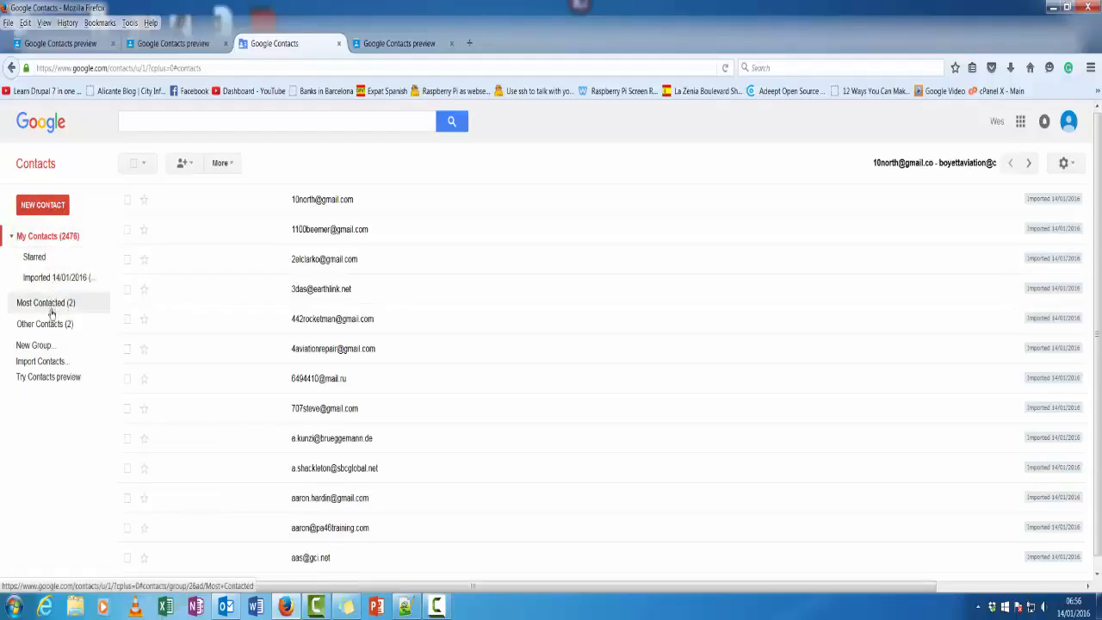
pyautogui.moveTo(53, 424)
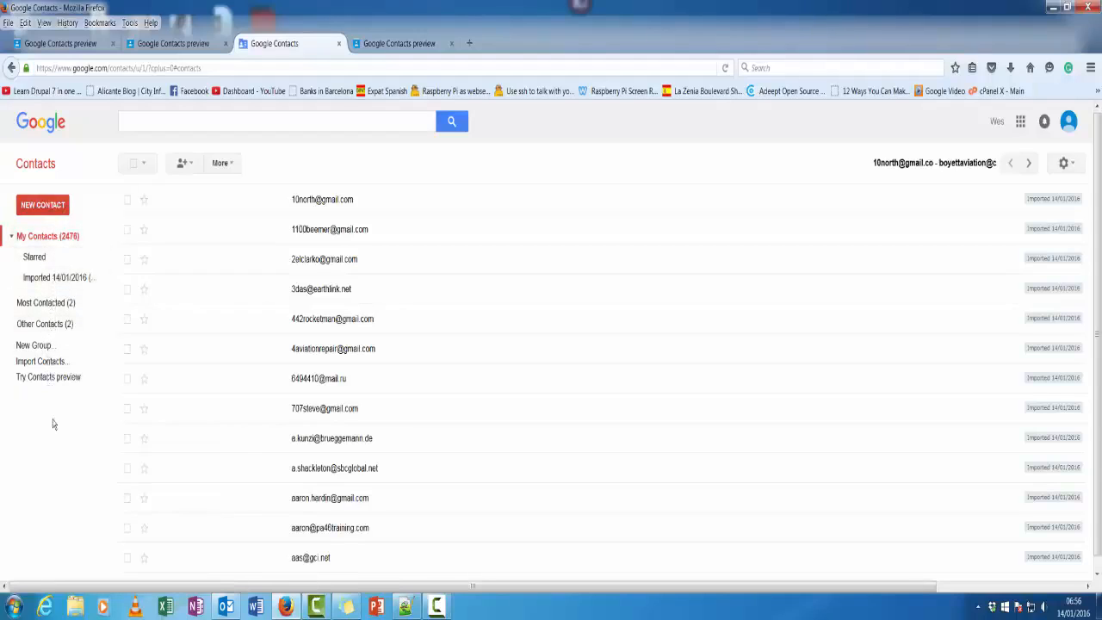
# Step: Set the export to only the Imported 14/01/2016 group in Google CSV format
pyautogui.click(12, 236)
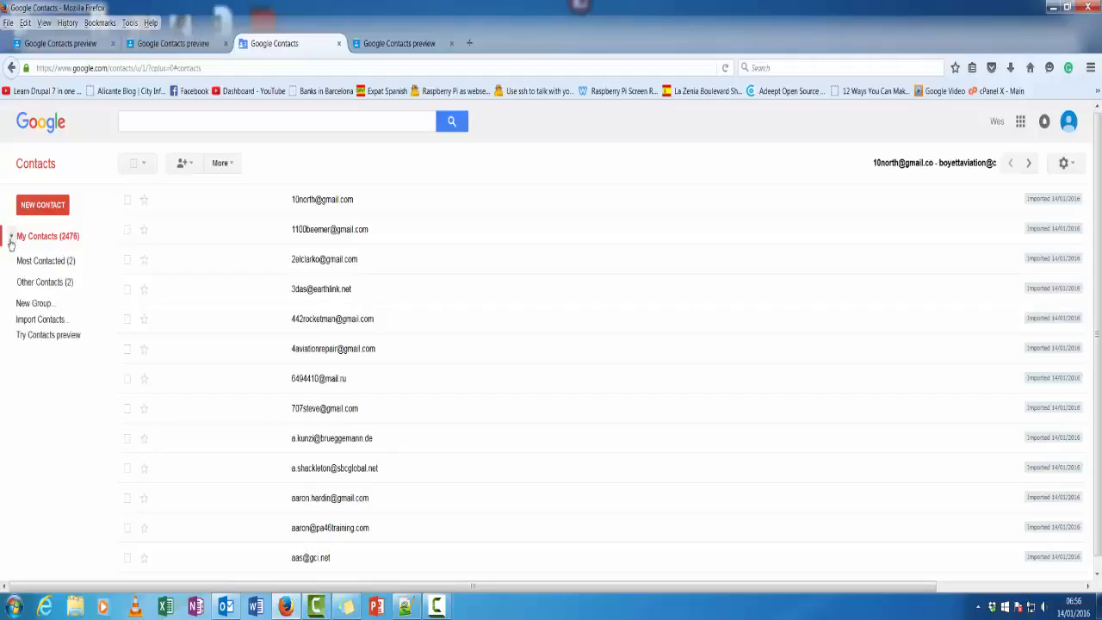
pyautogui.moveTo(48, 334)
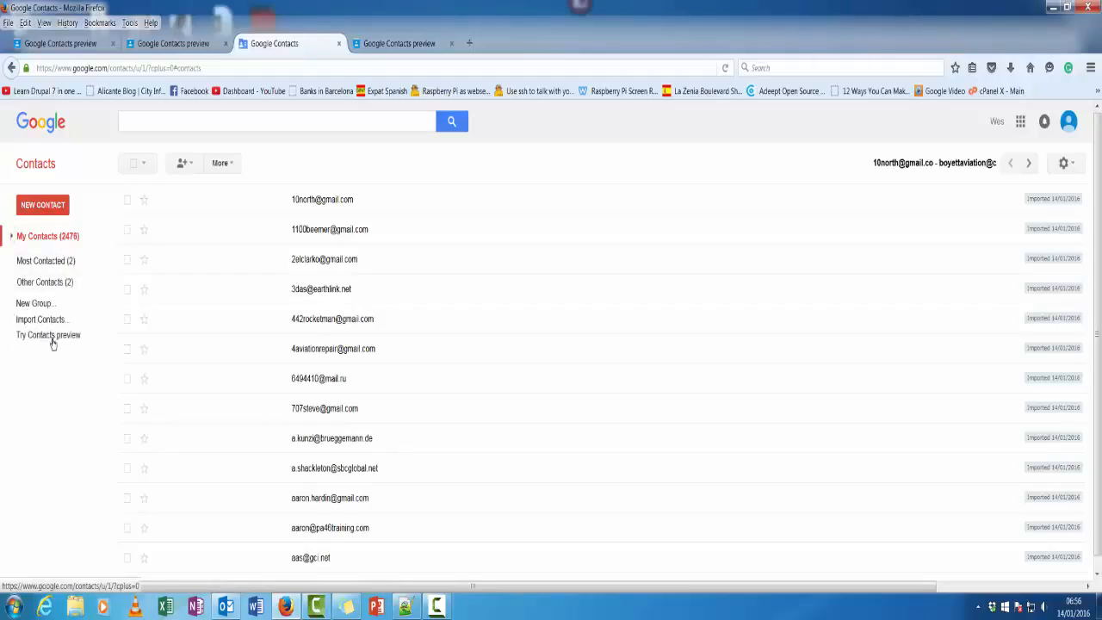
pyautogui.click(222, 162)
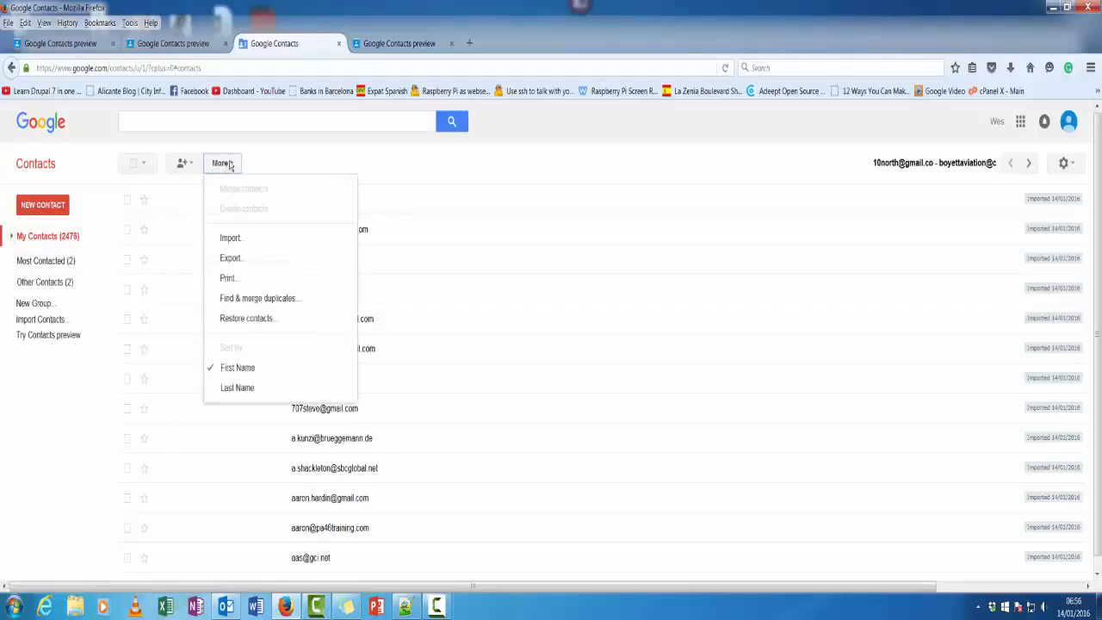
pyautogui.click(231, 258)
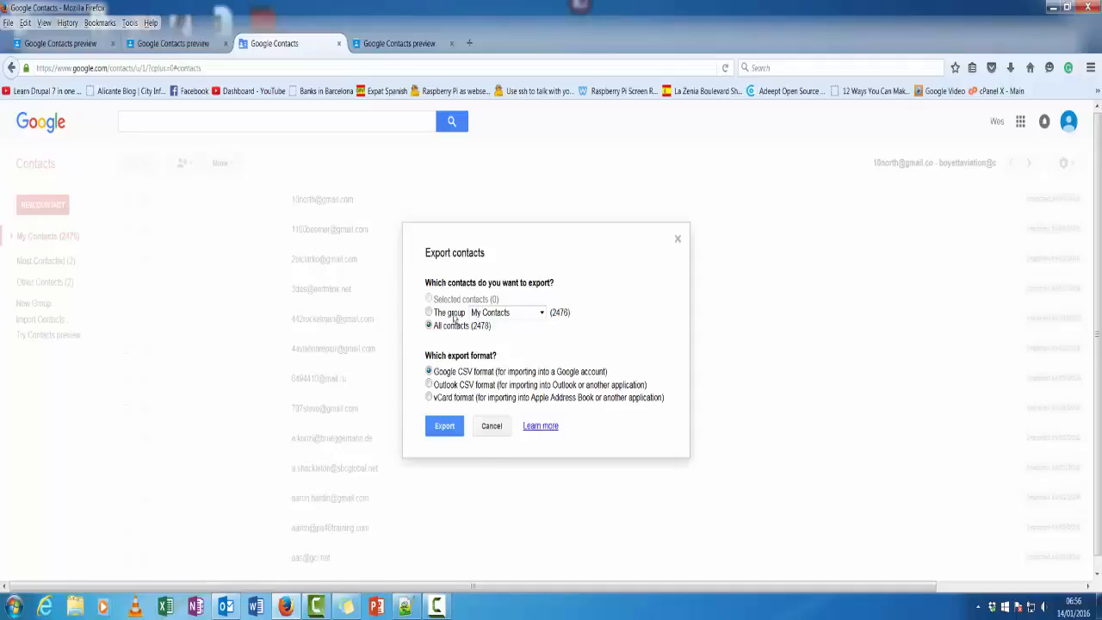
pyautogui.click(429, 312)
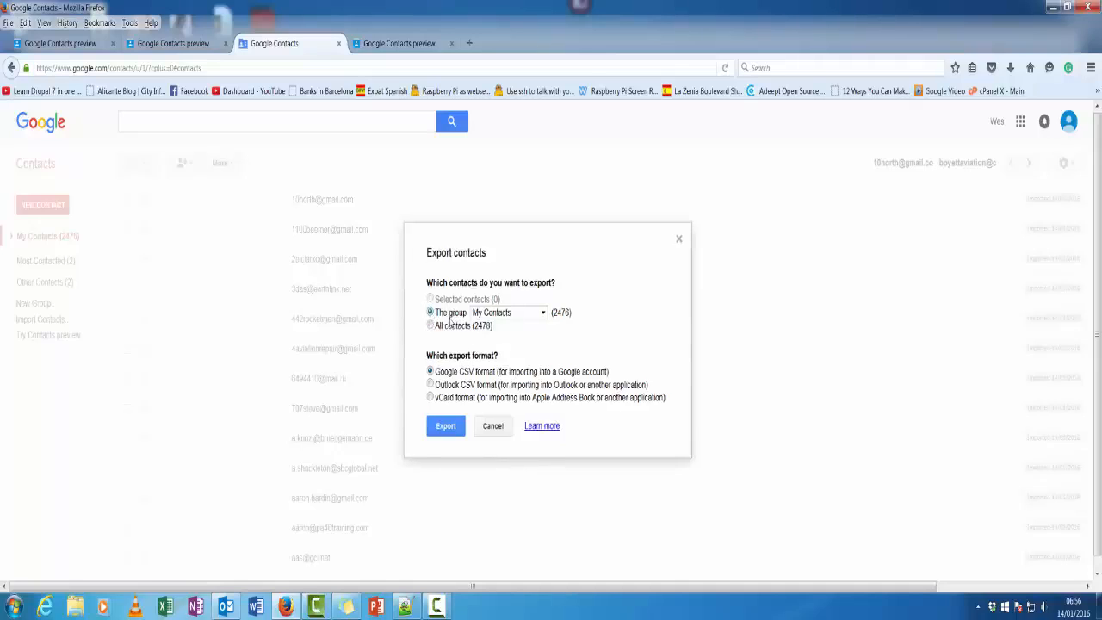
pyautogui.click(542, 312)
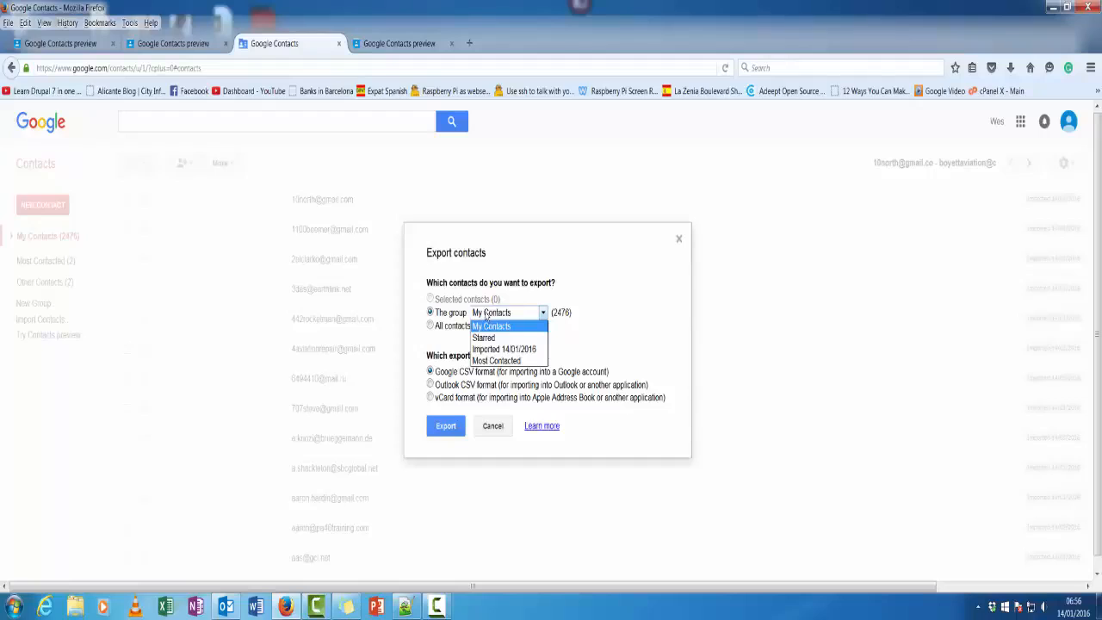
pyautogui.click(506, 348)
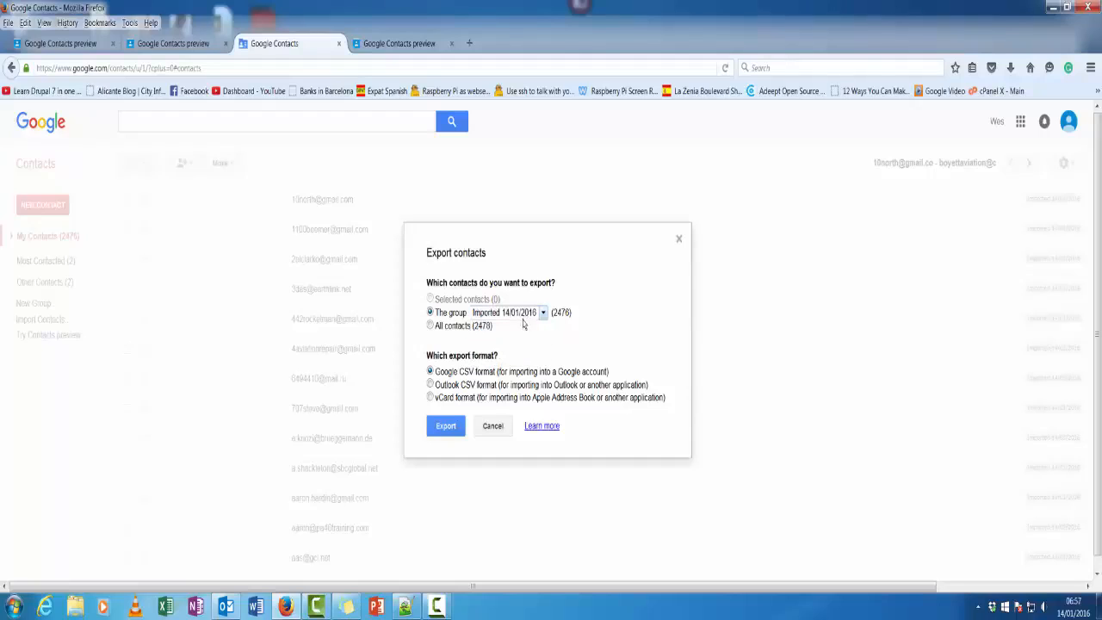
pyautogui.moveTo(520, 328)
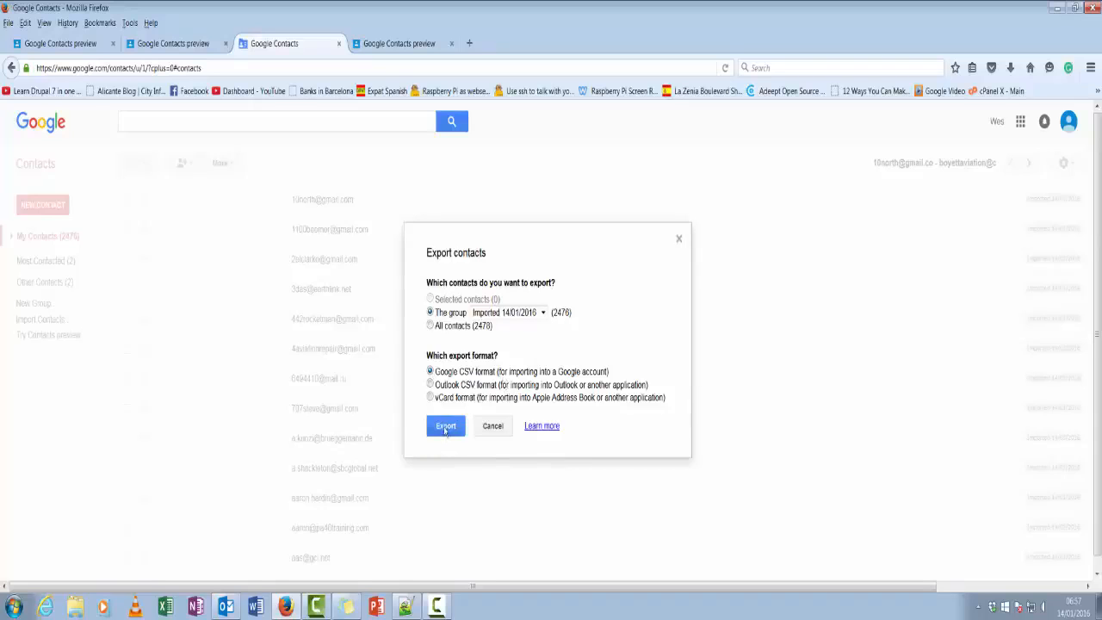
# Step: Export the group, inspect the google(1) CSV's columns and rows in Excel, then close it
pyautogui.click(445, 425)
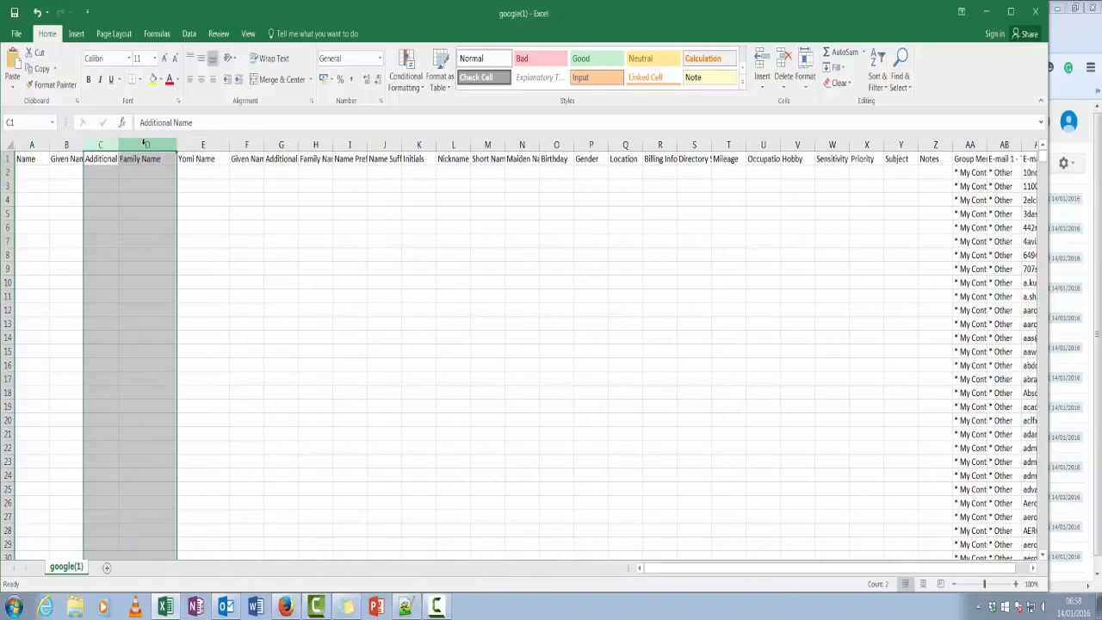
pyautogui.click(283, 158)
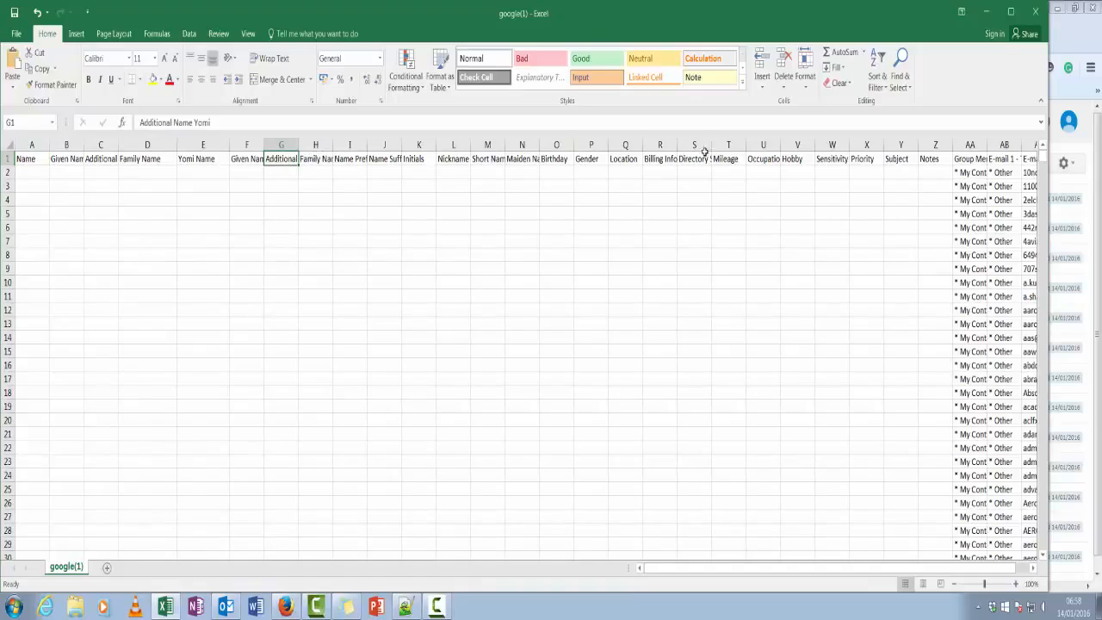
pyautogui.moveTo(337, 174)
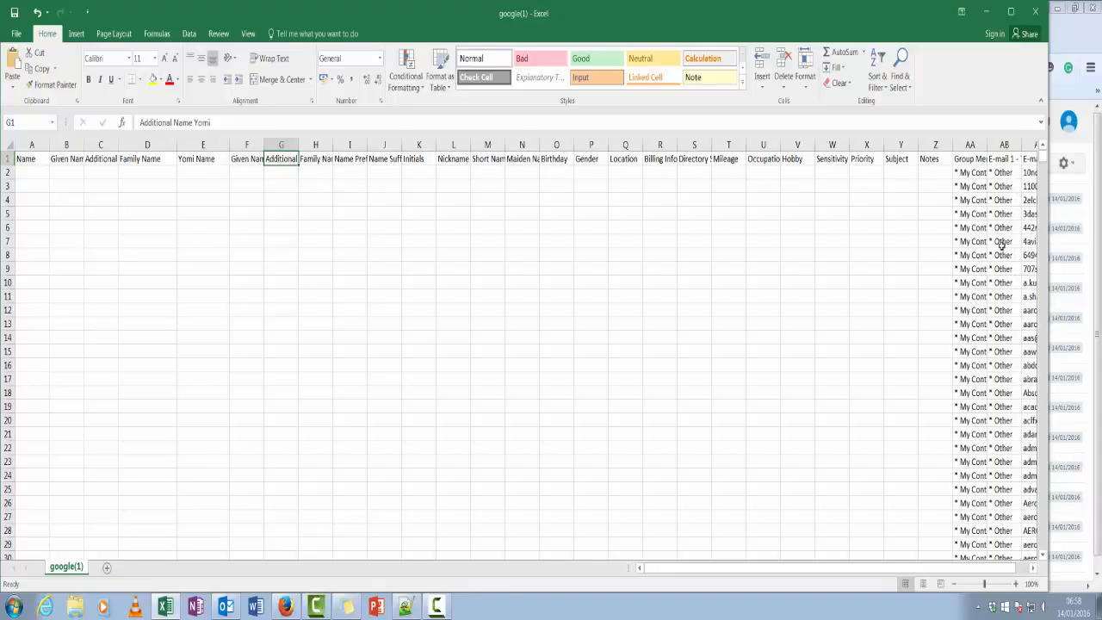
pyautogui.moveTo(198, 299)
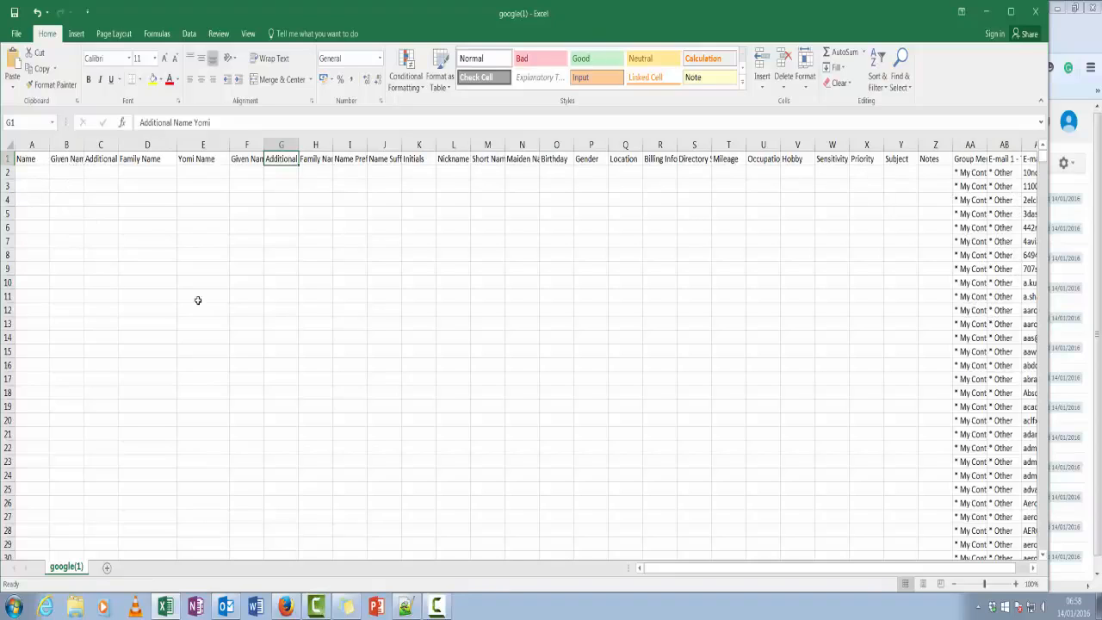
pyautogui.scroll(-3)
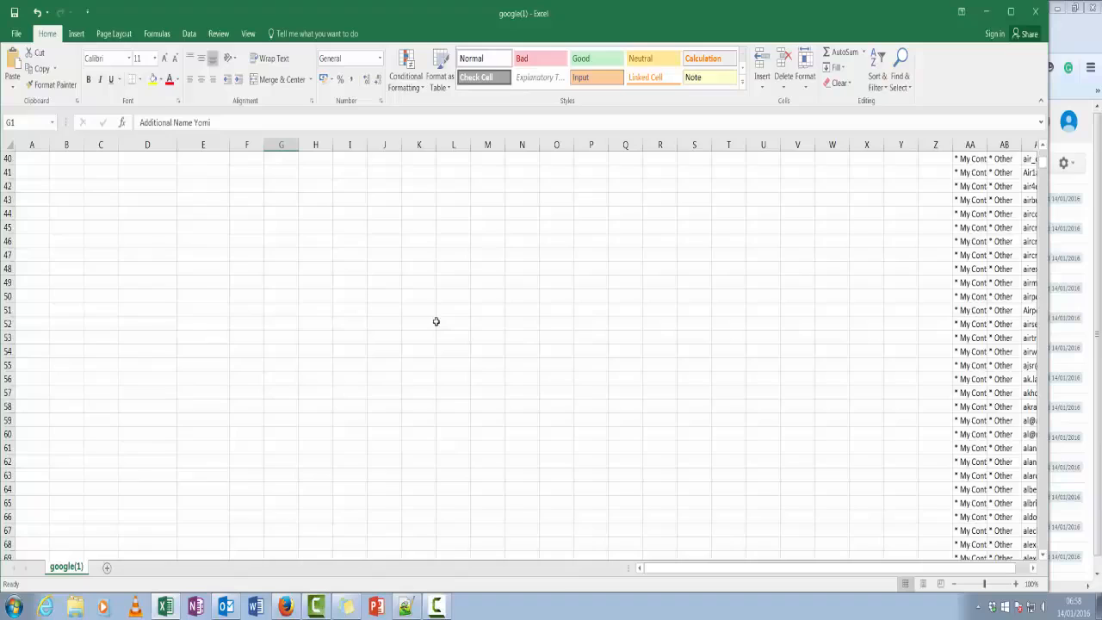
pyautogui.scroll(3)
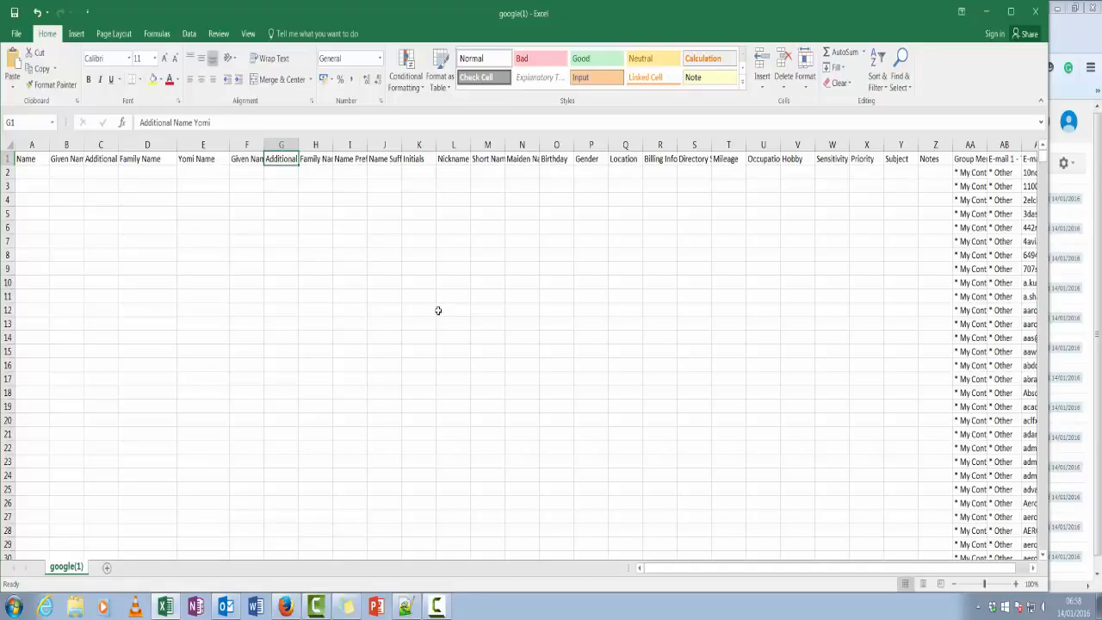
pyautogui.moveTo(69, 154)
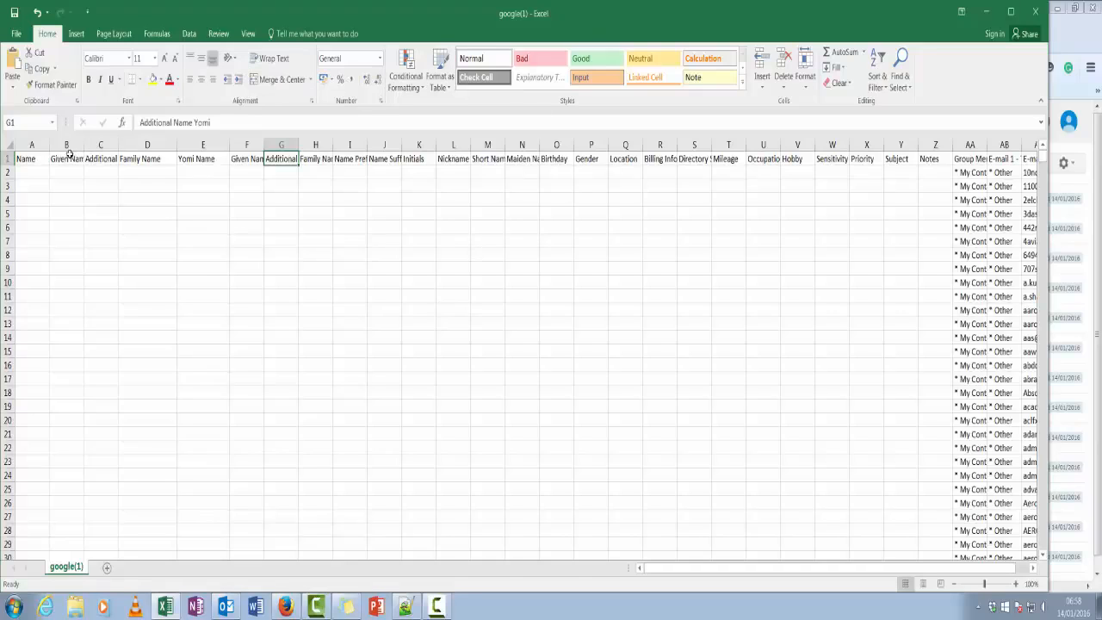
pyautogui.click(970, 172)
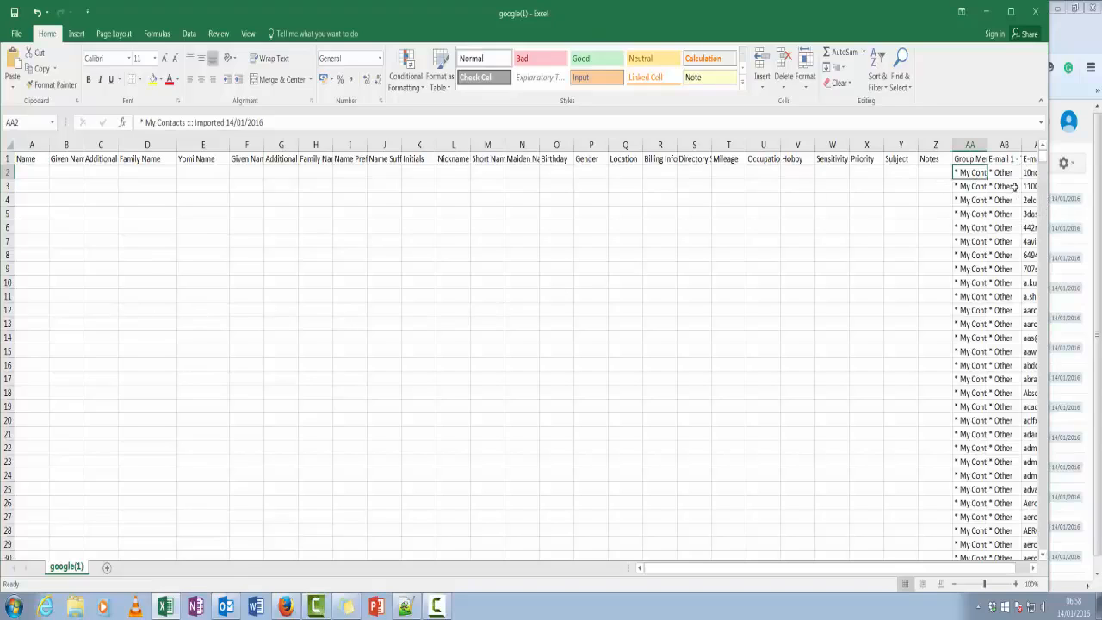
pyautogui.hscroll(3)
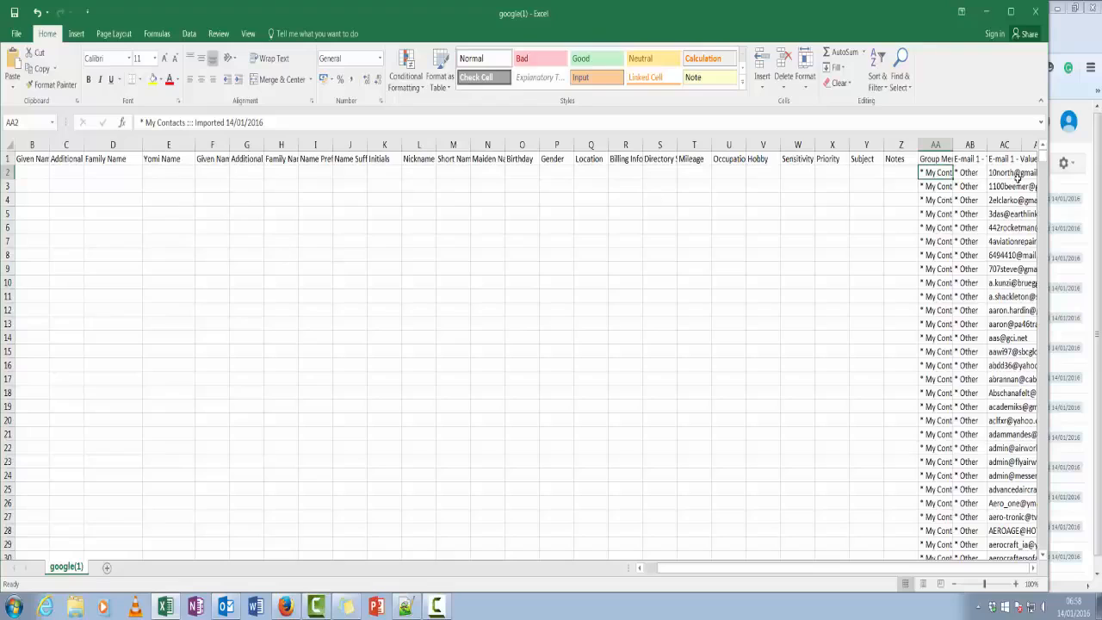
pyautogui.moveTo(506, 315)
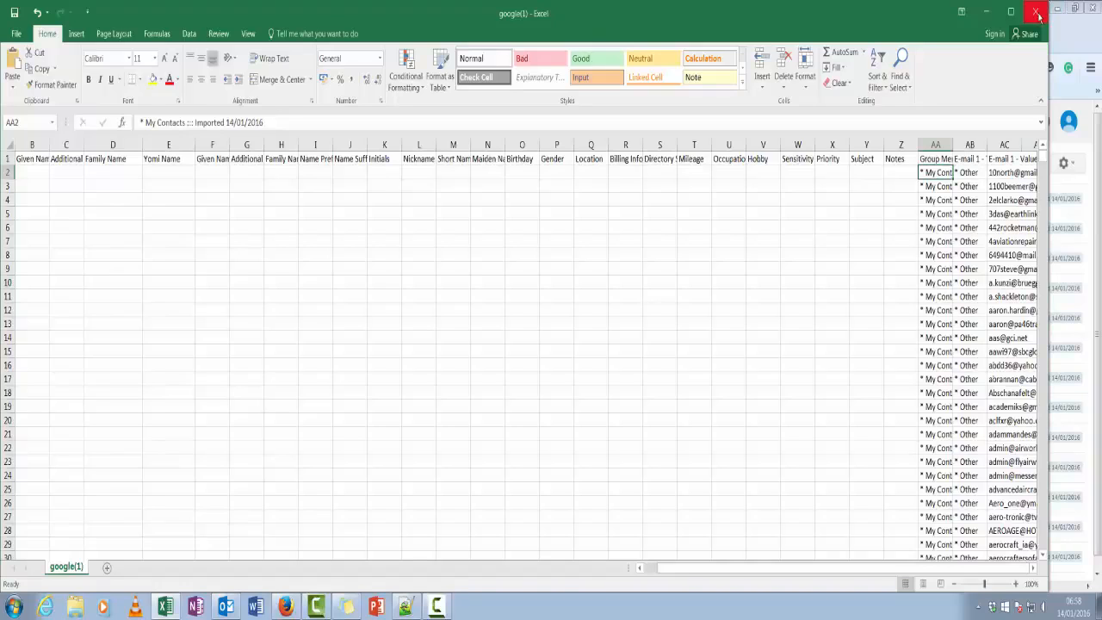
pyautogui.click(1036, 14)
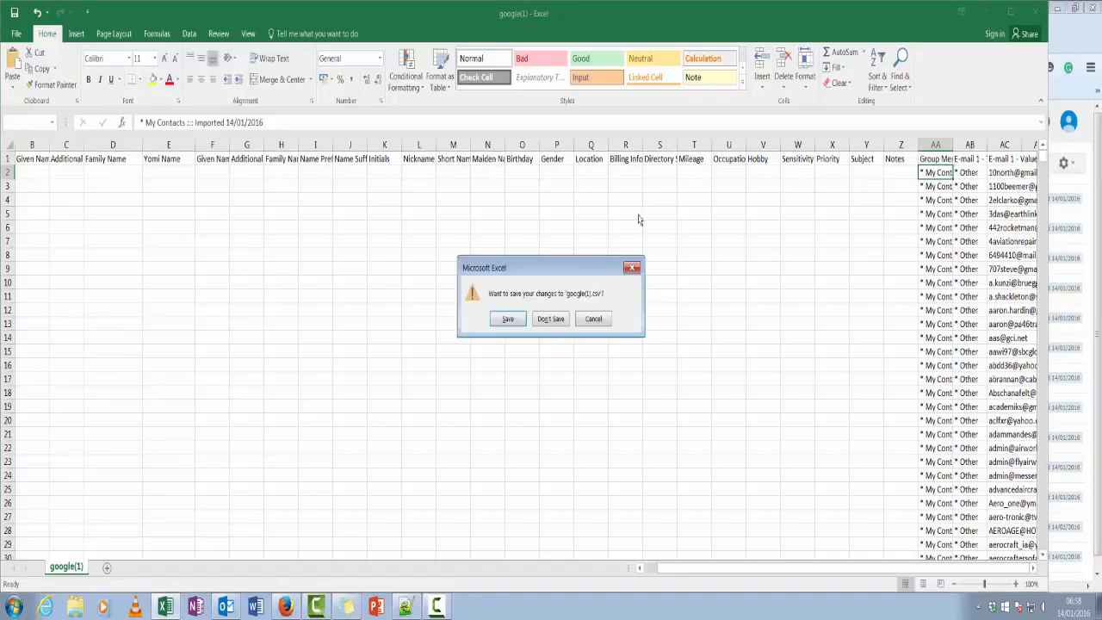
# Step: Answer Don't Save to close the CSV and return to the Google Contacts preview
pyautogui.click(550, 318)
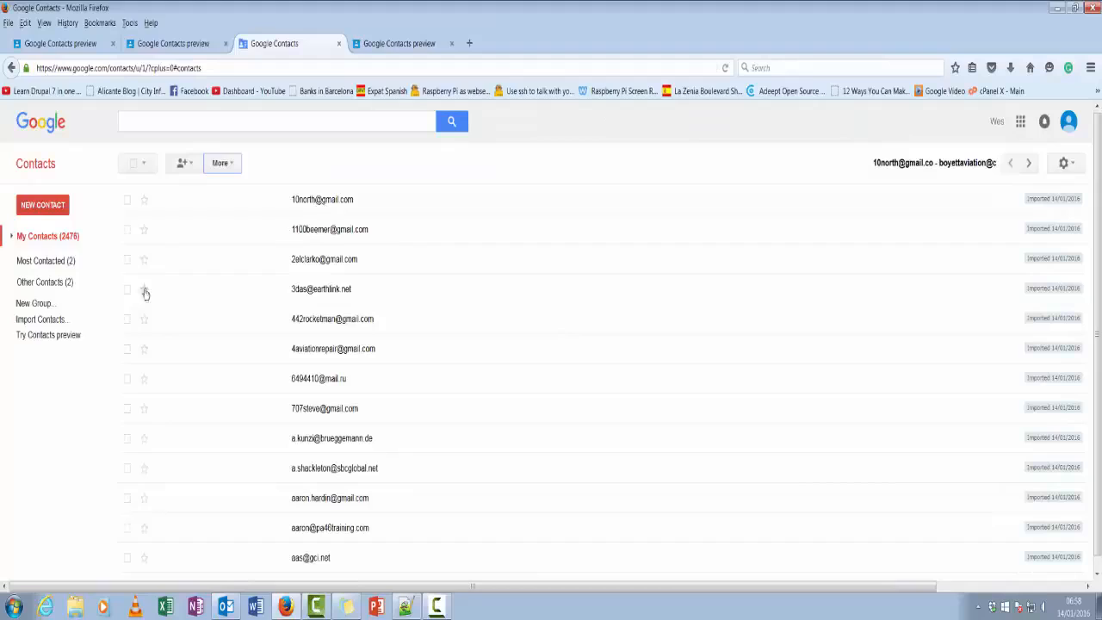
pyautogui.moveTo(299, 351)
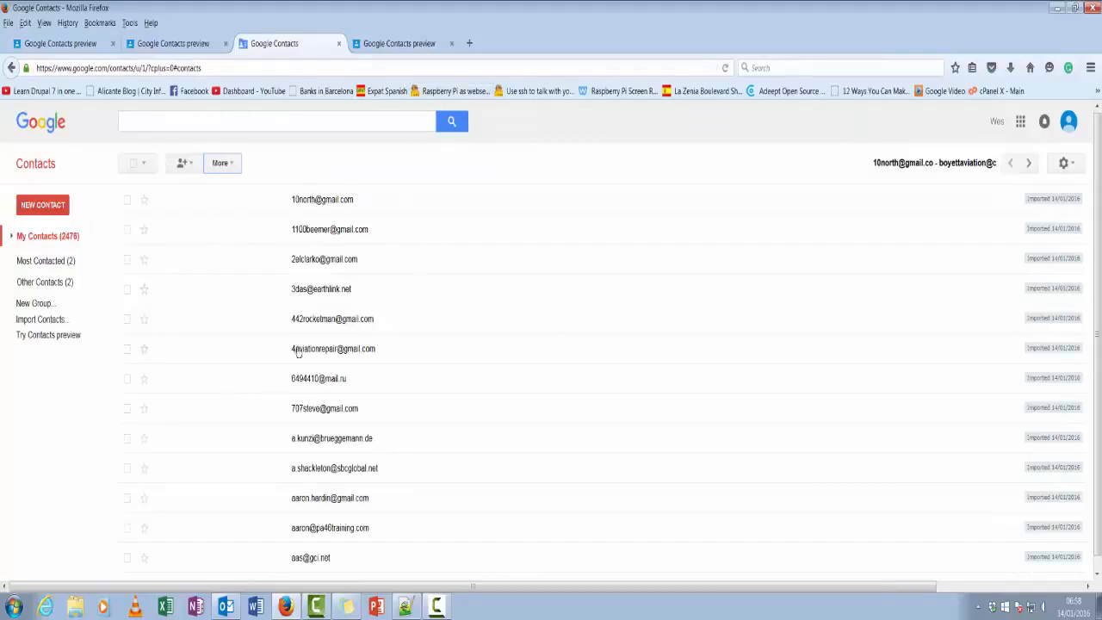
pyautogui.moveTo(434, 141)
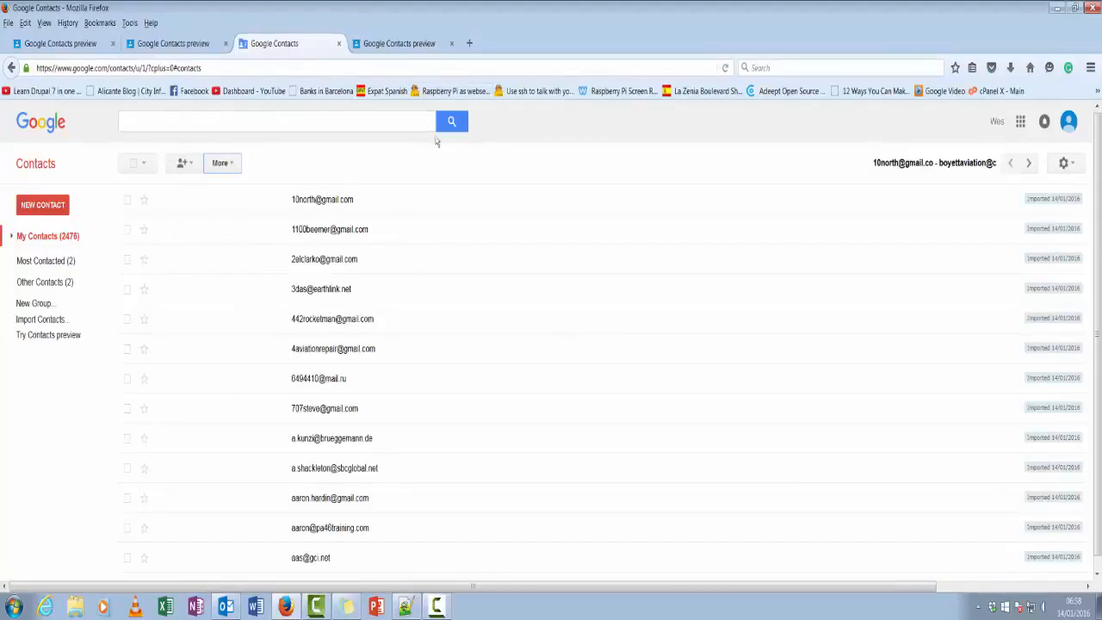
pyautogui.moveTo(339, 43)
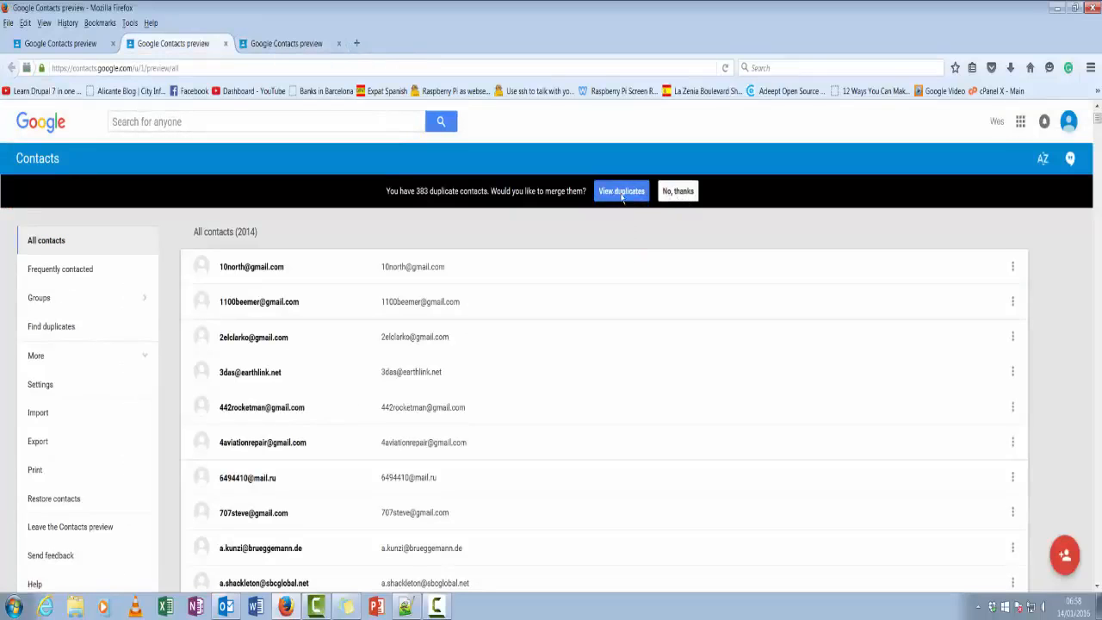
# Step: View duplicates, merge the first pair, then Merge all (382) and dismiss the notice
pyautogui.rightClick(620, 189)
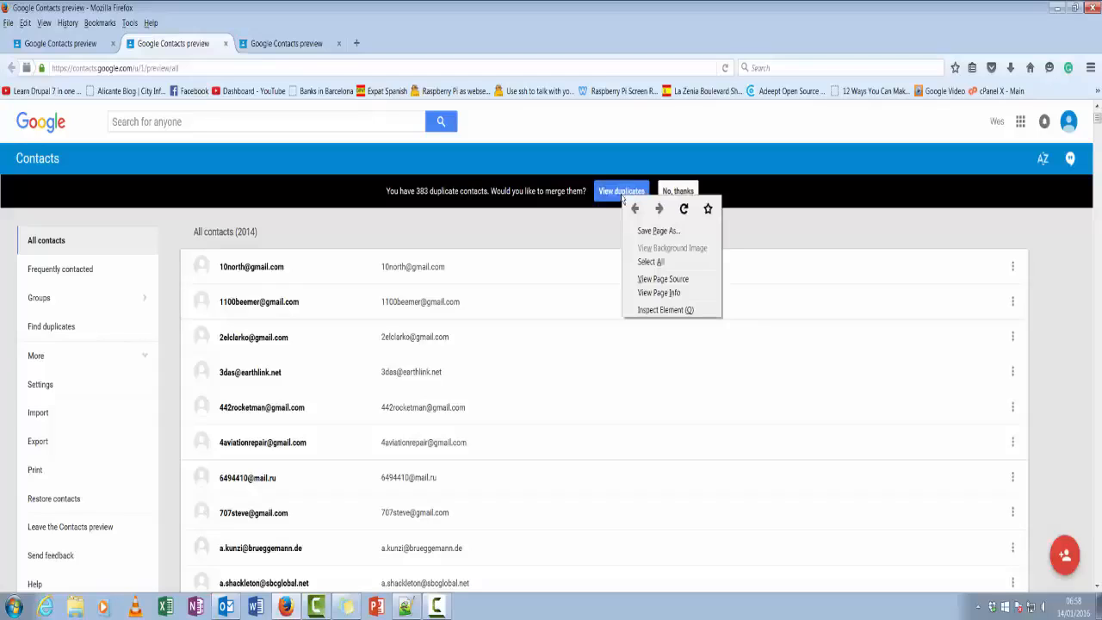
pyautogui.click(622, 190)
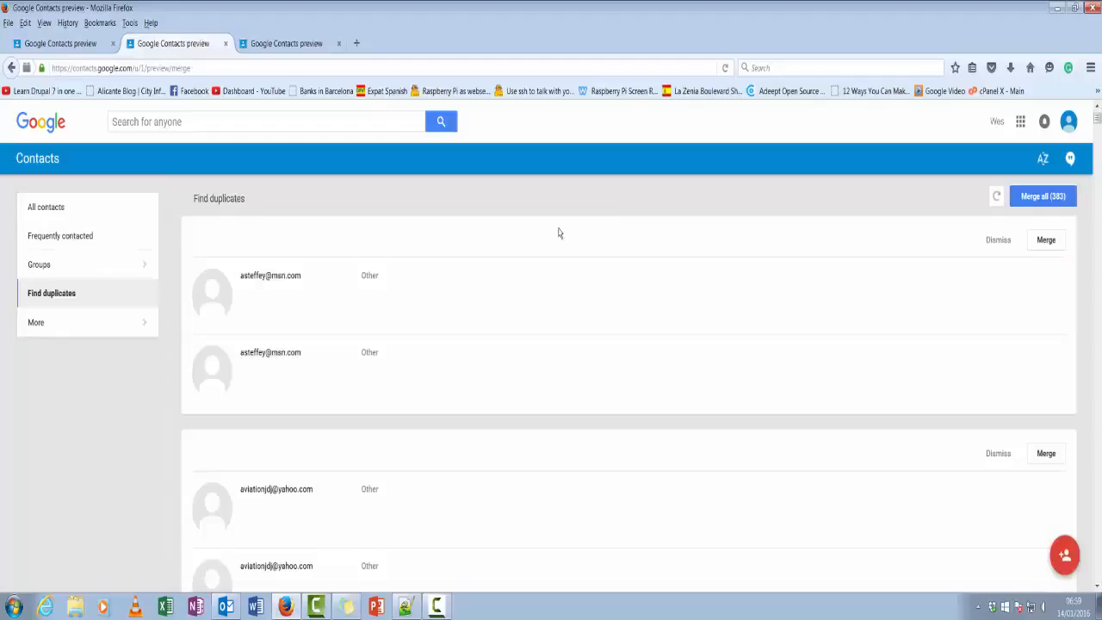
pyautogui.moveTo(1045, 240)
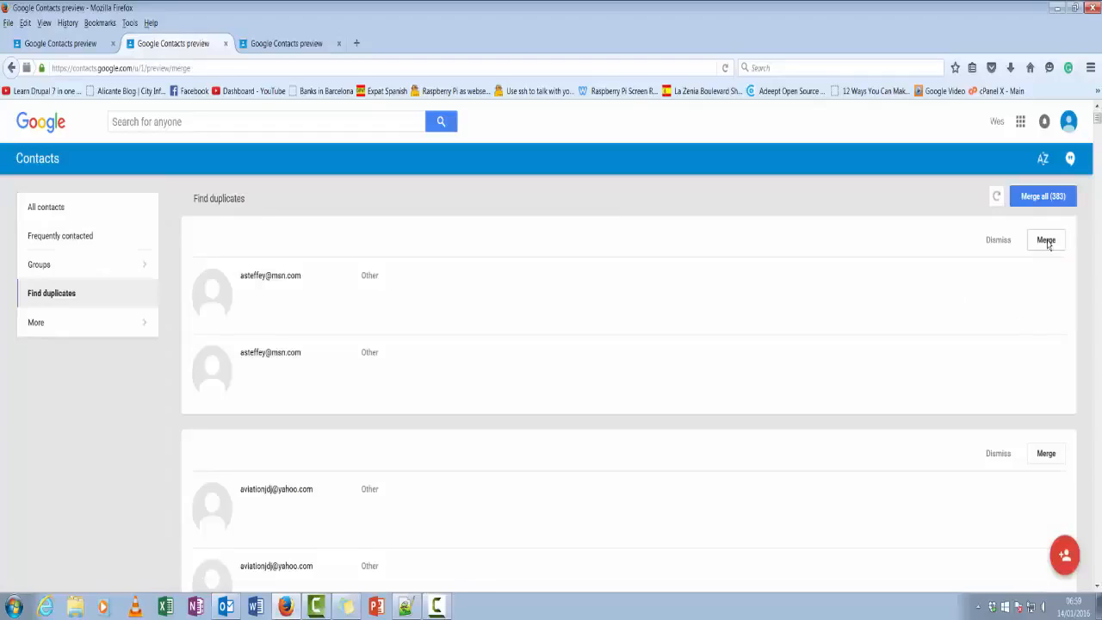
pyautogui.click(1045, 239)
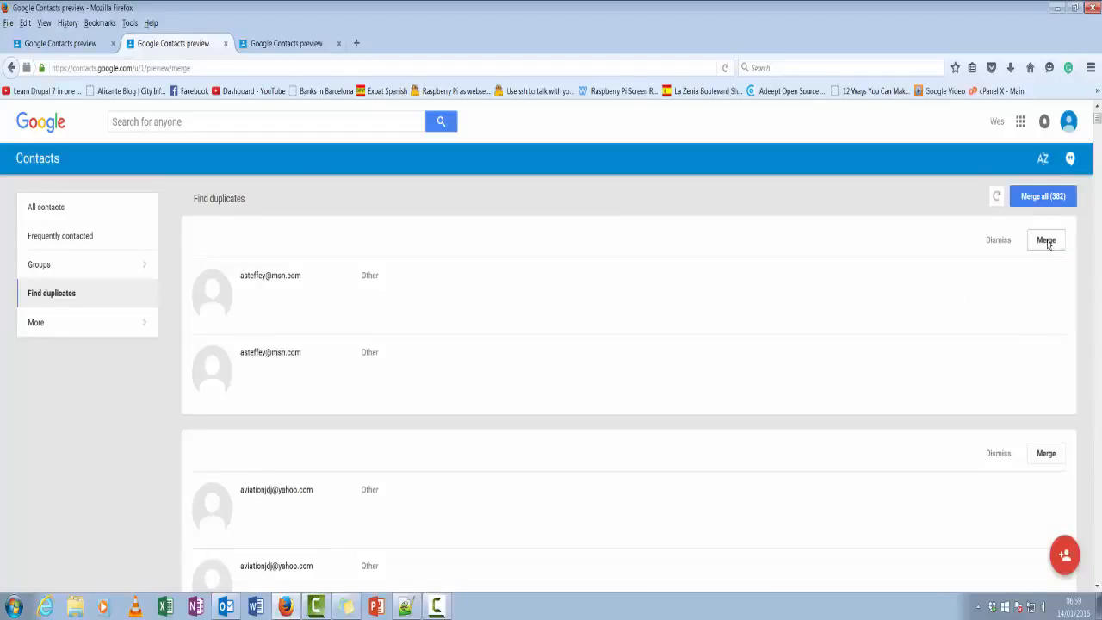
pyautogui.click(1045, 240)
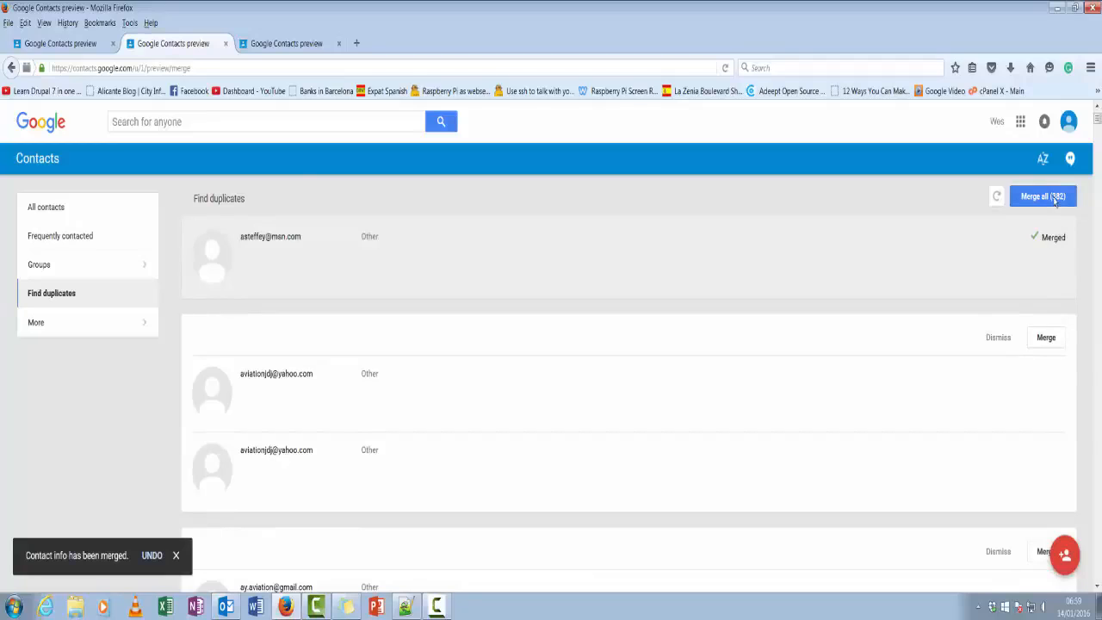
pyautogui.click(1043, 196)
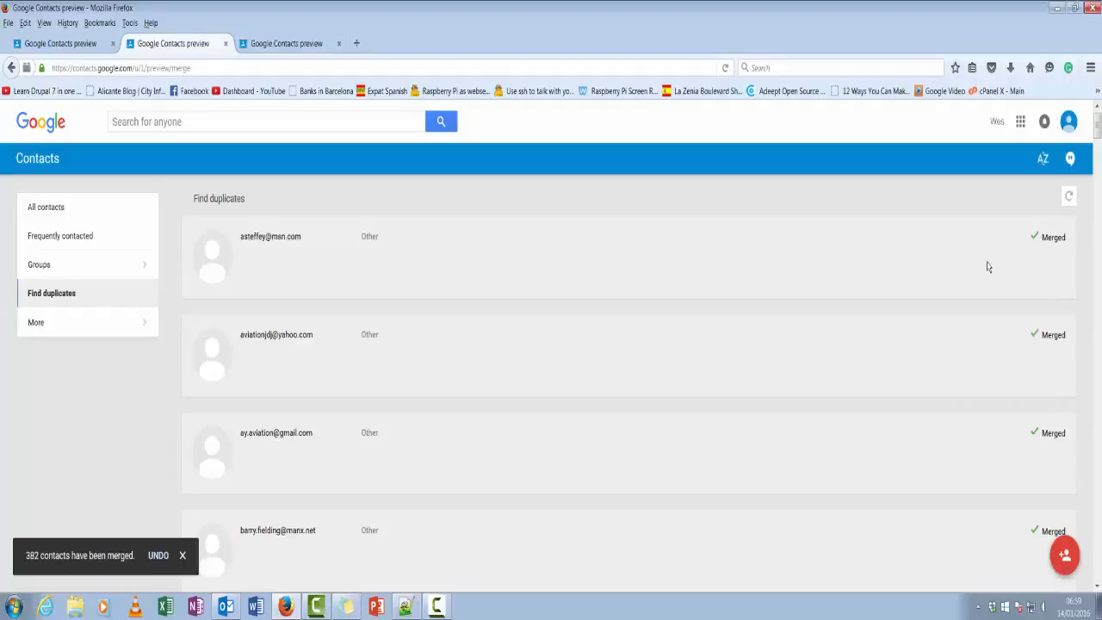
pyautogui.click(182, 554)
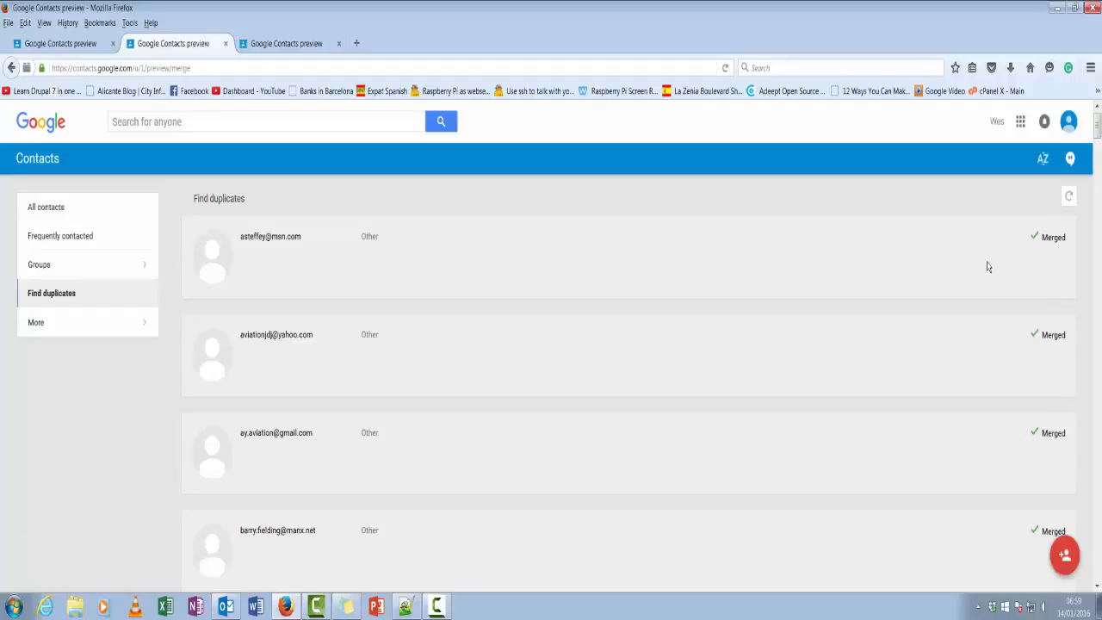